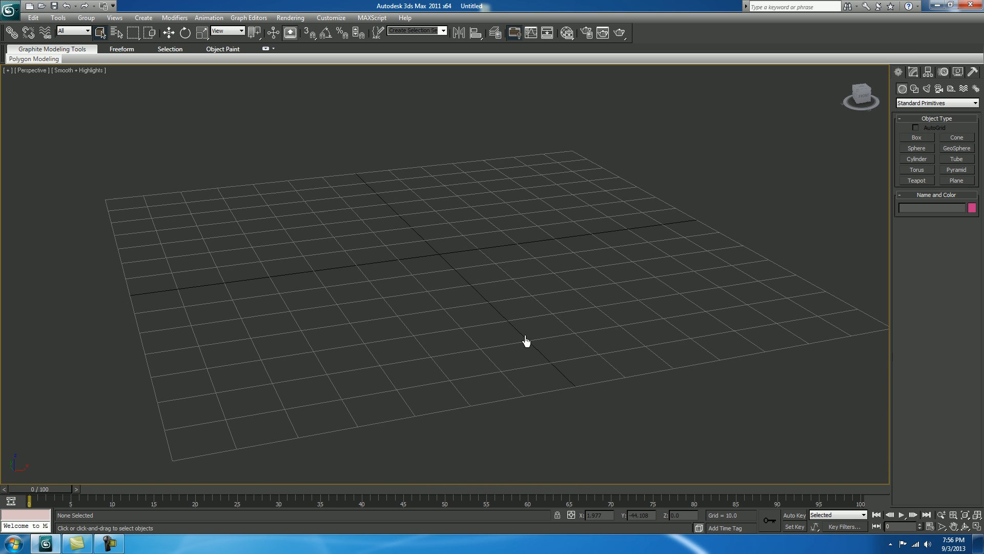
- Switch the Create panel's geometry category to VRay object types
{"action": "left_click", "coordinate": [936, 103]}
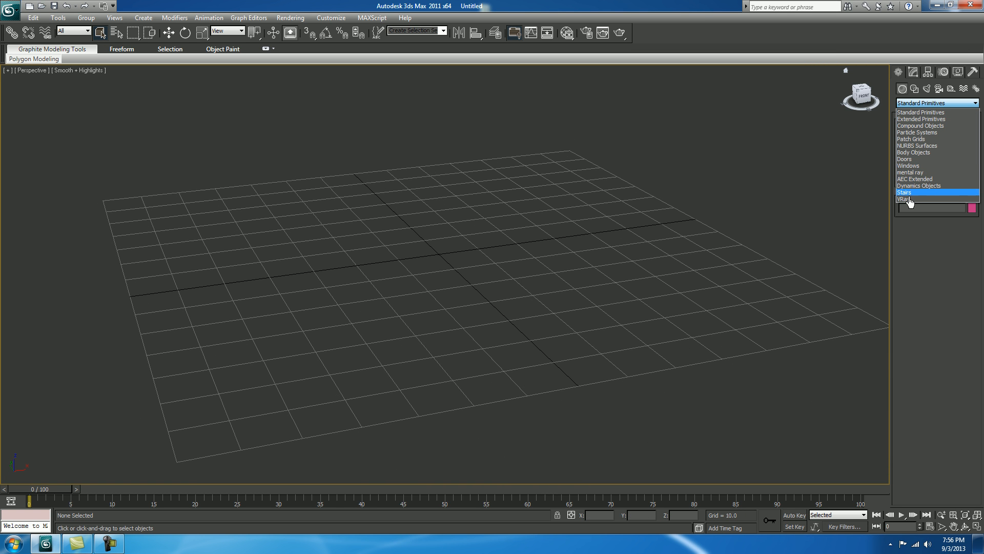
{"action": "left_click", "coordinate": [905, 199]}
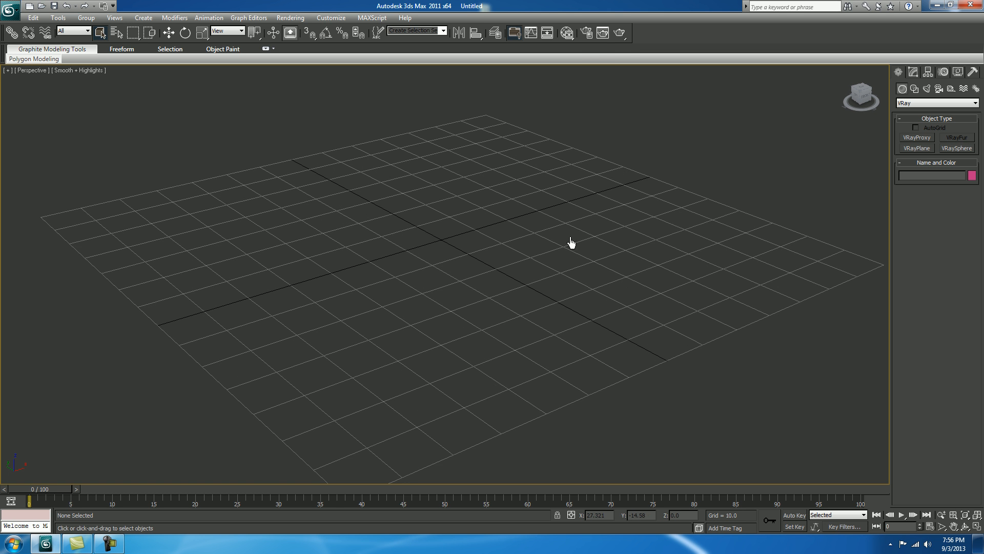
{"action": "mouse_move", "coordinate": [587, 33]}
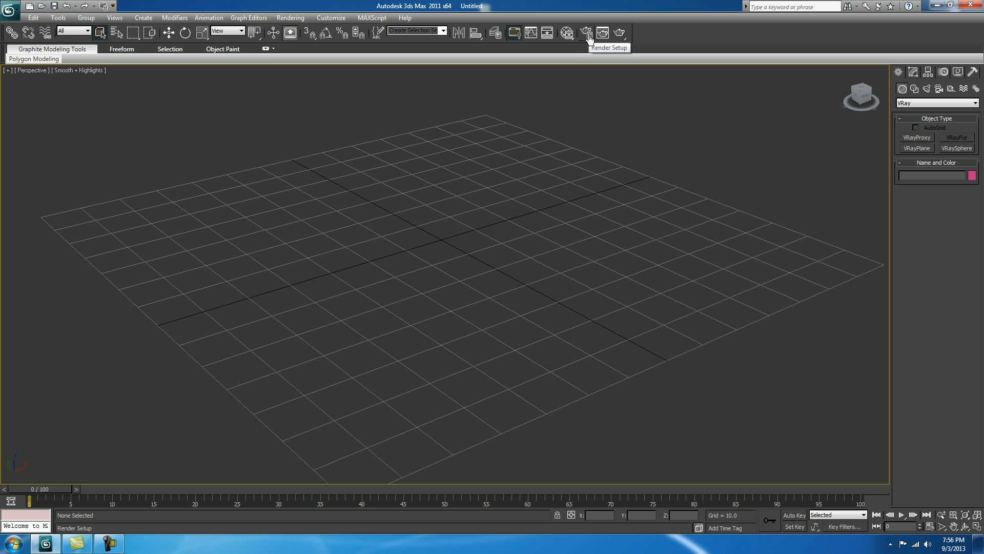
- Assign V-Ray Adv 2.20.02 as the production renderer in Render Setup
{"action": "left_click", "coordinate": [586, 33]}
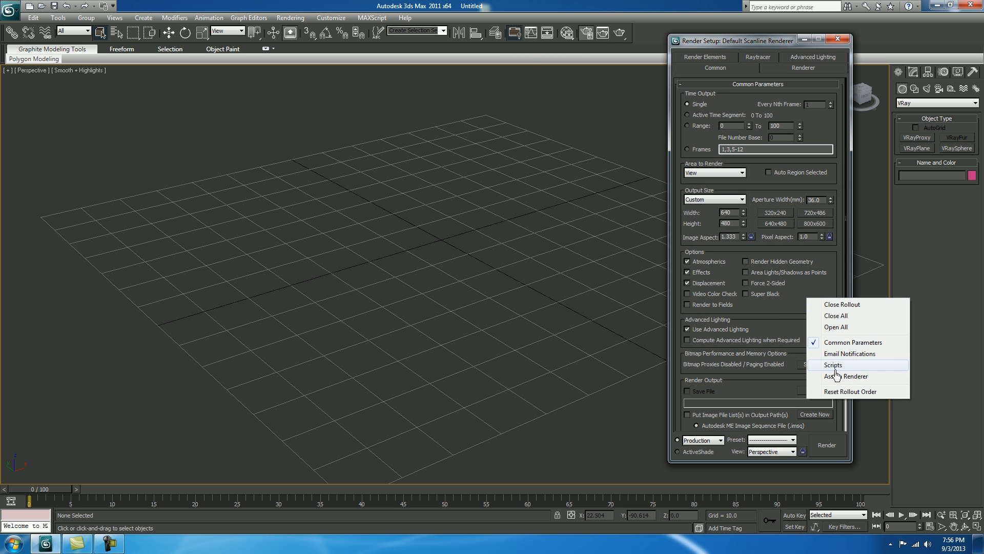
{"action": "left_click", "coordinate": [848, 377]}
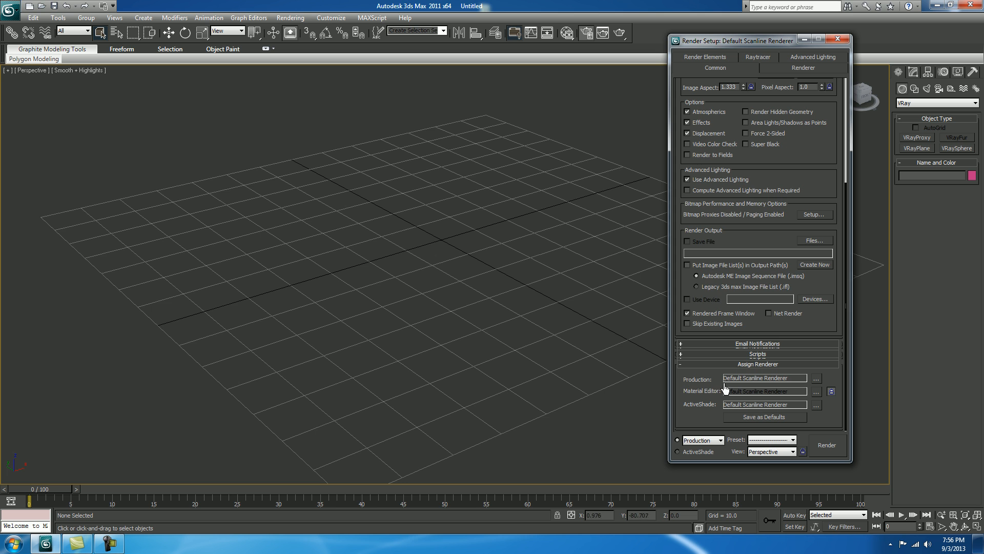
{"action": "left_click", "coordinate": [816, 378]}
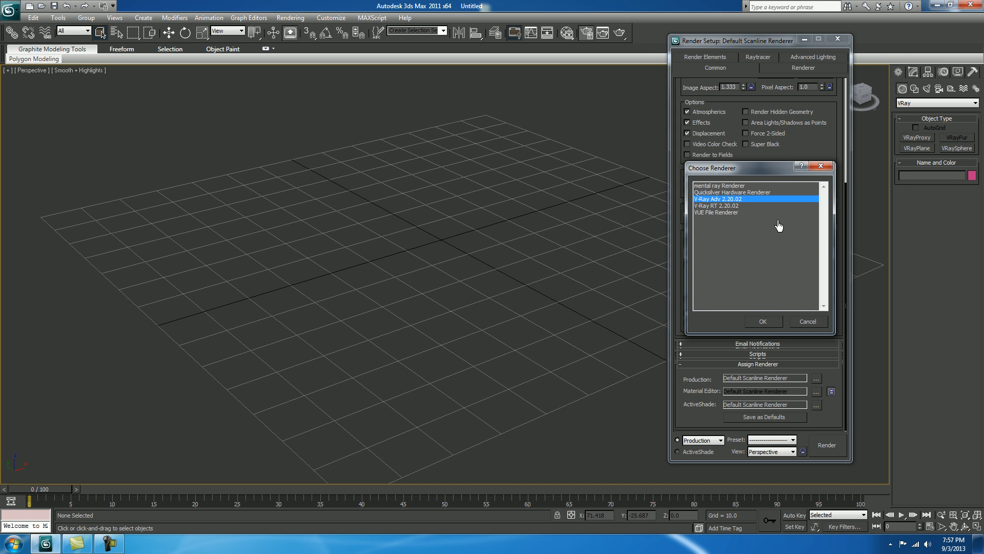
{"action": "left_click", "coordinate": [763, 321]}
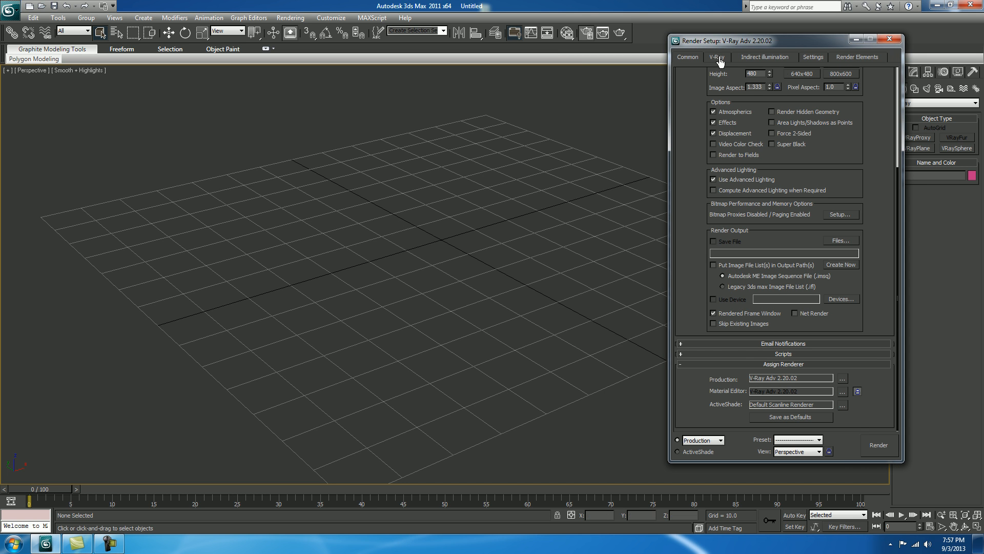
{"action": "scroll", "scroll_direction": "up", "scroll_amount": 3}
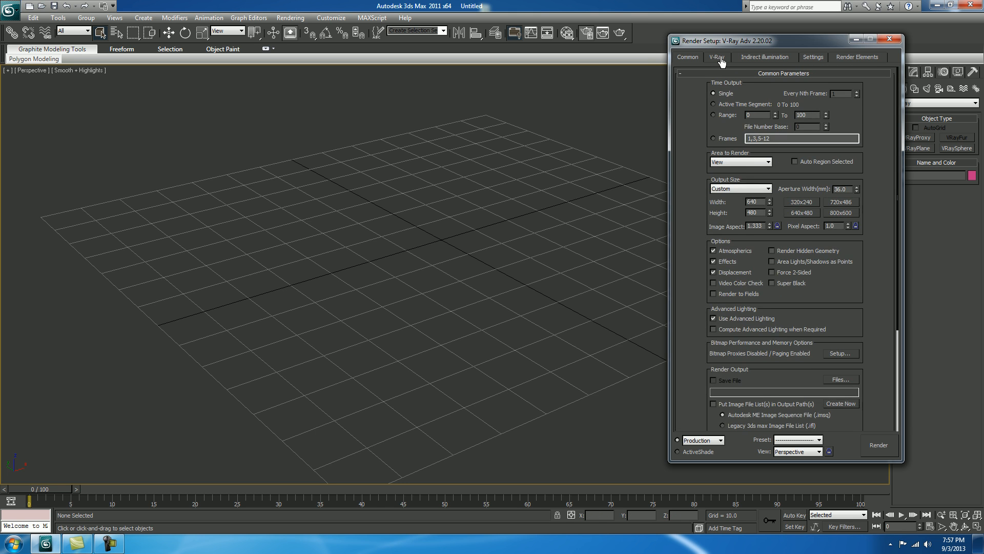
- Set the V-Ray image sampler (antialiasing) type to Fixed instead of Adaptive DMC
{"action": "left_click", "coordinate": [717, 57]}
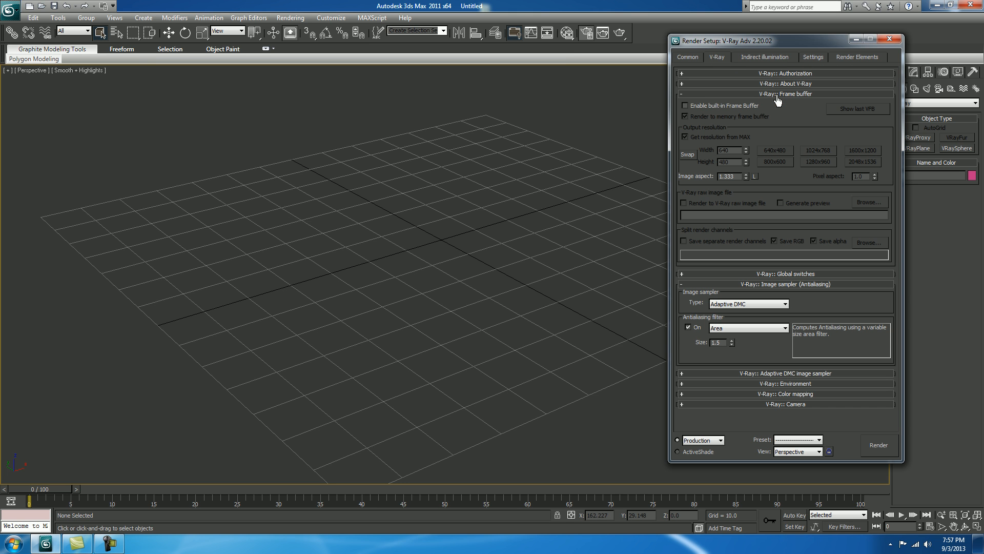
{"action": "mouse_move", "coordinate": [851, 131]}
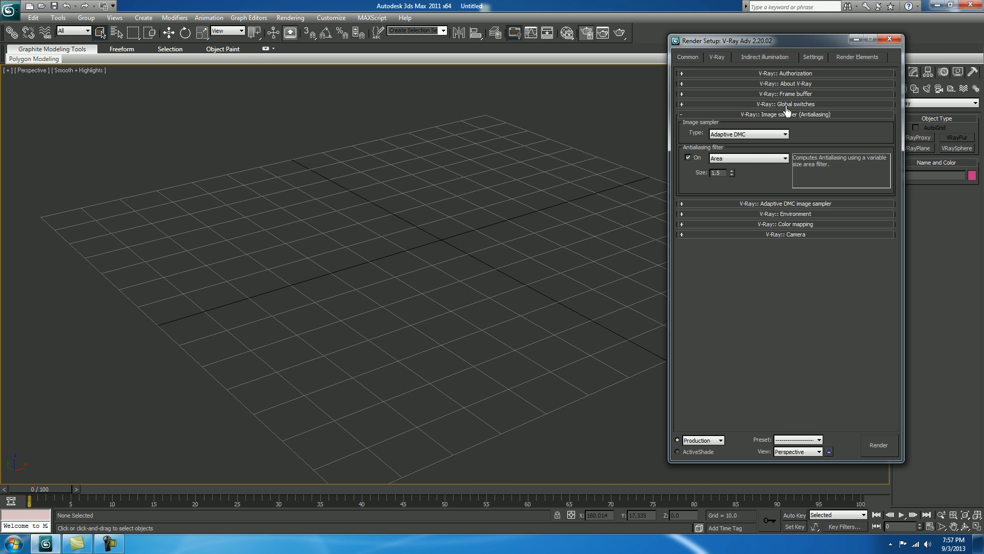
{"action": "left_click", "coordinate": [784, 103]}
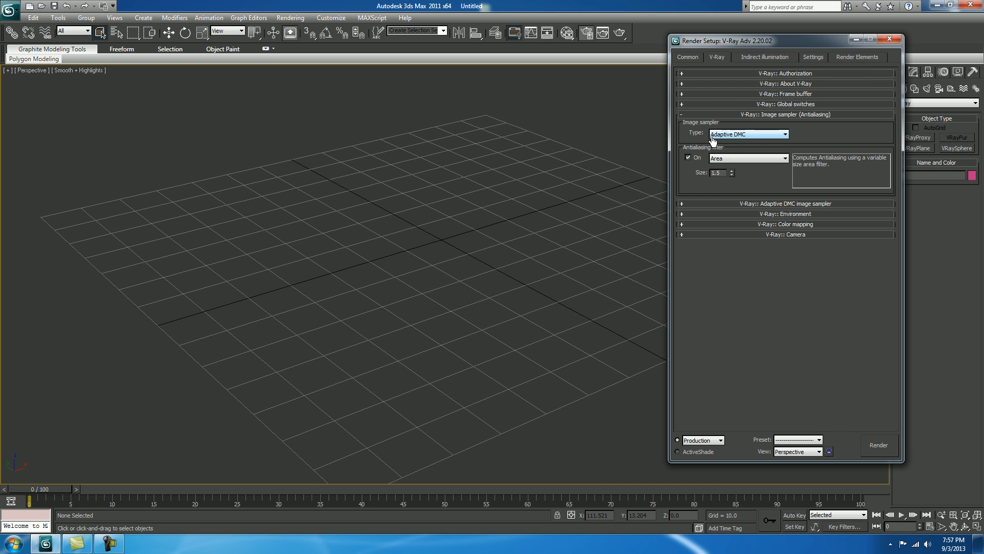
{"action": "mouse_move", "coordinate": [734, 142]}
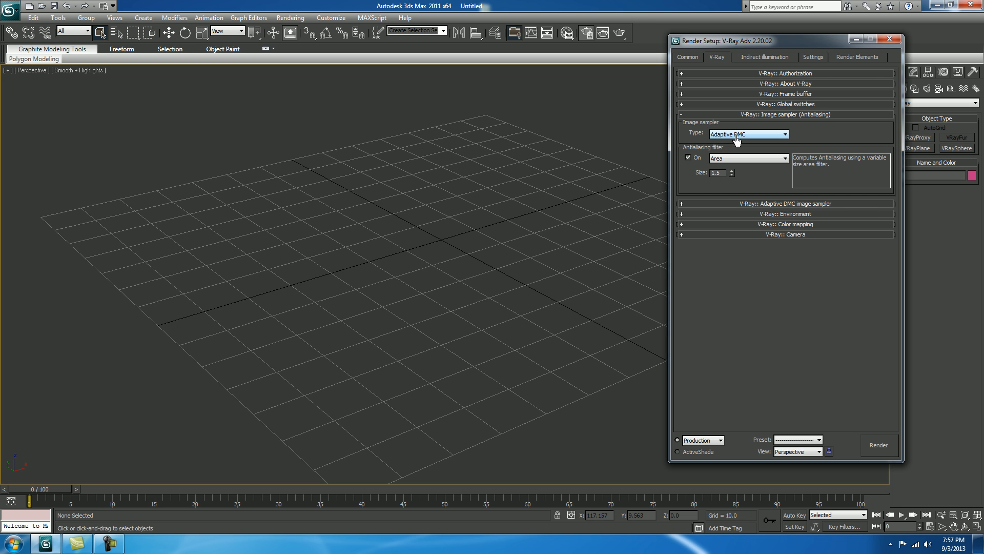
{"action": "left_click", "coordinate": [785, 133]}
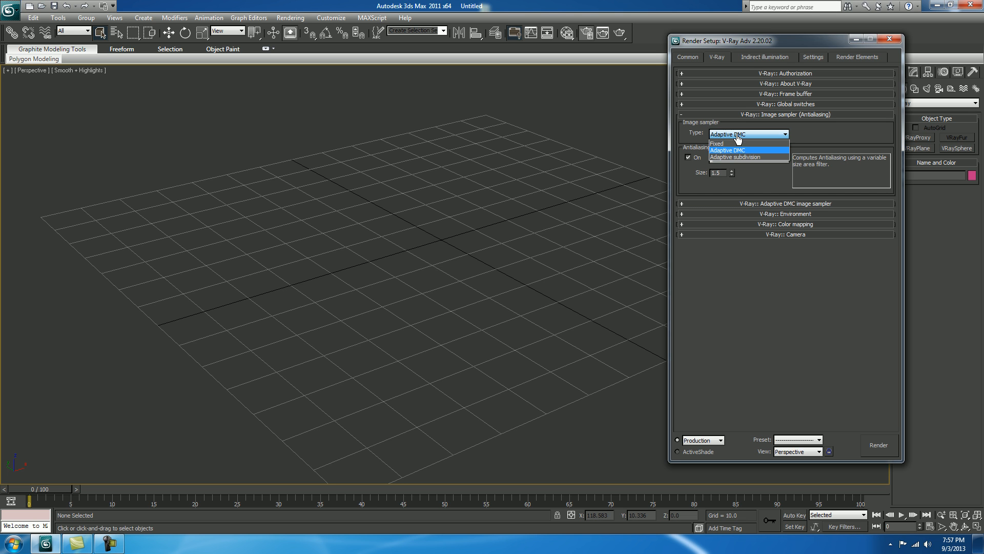
{"action": "left_click", "coordinate": [716, 144]}
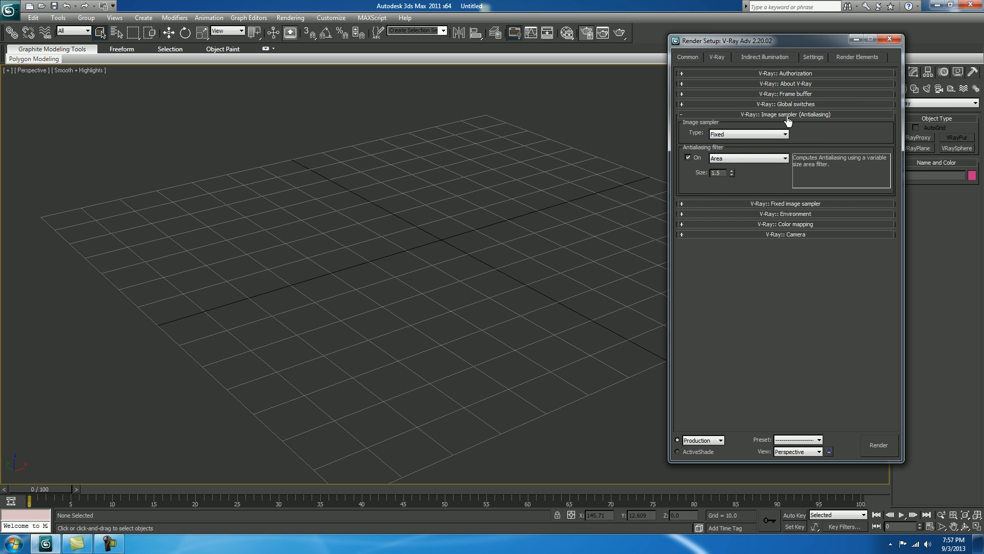
{"action": "left_click", "coordinate": [785, 114]}
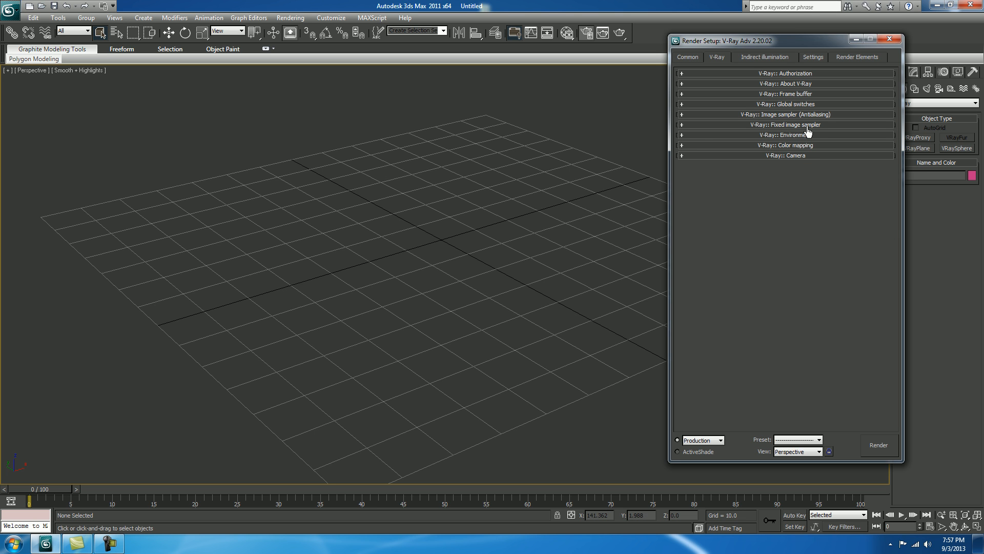
{"action": "mouse_move", "coordinate": [785, 136]}
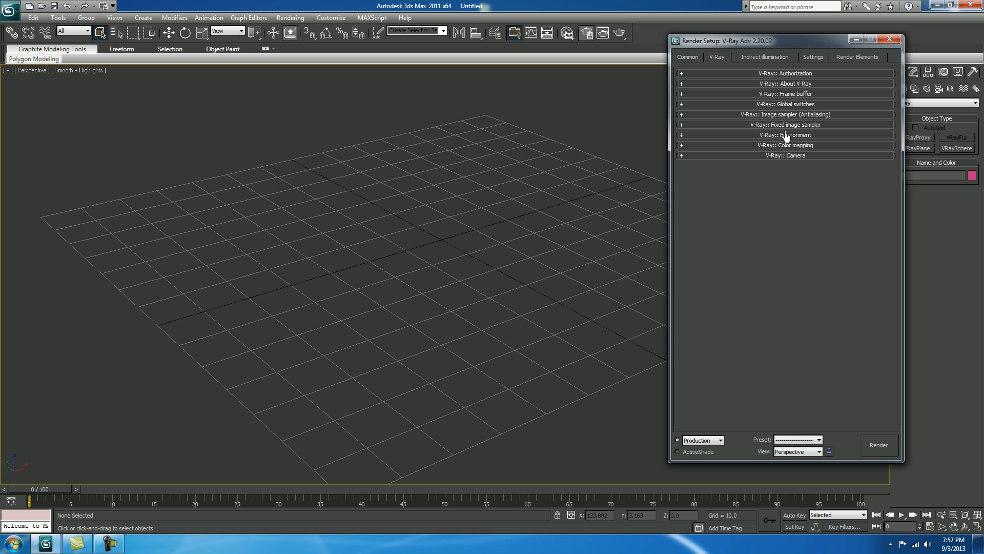
{"action": "mouse_move", "coordinate": [784, 150]}
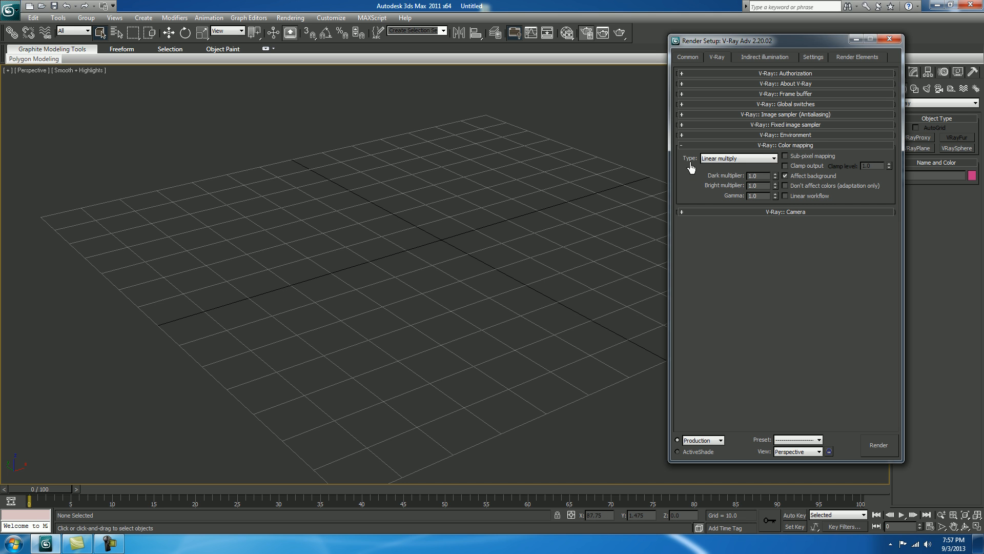
- Choose a colour mapping type in the Color mapping rollout
{"action": "left_click", "coordinate": [776, 158]}
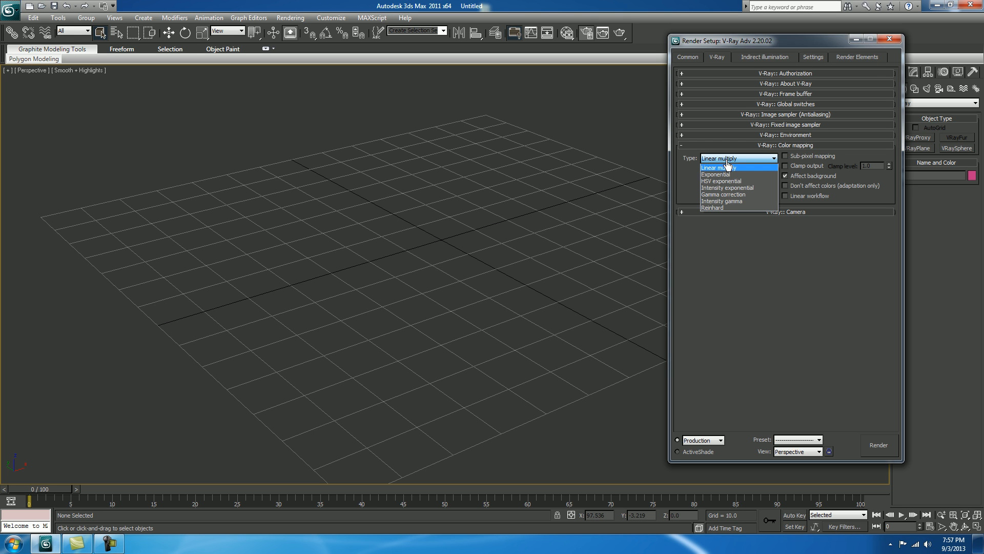
{"action": "left_click", "coordinate": [715, 175]}
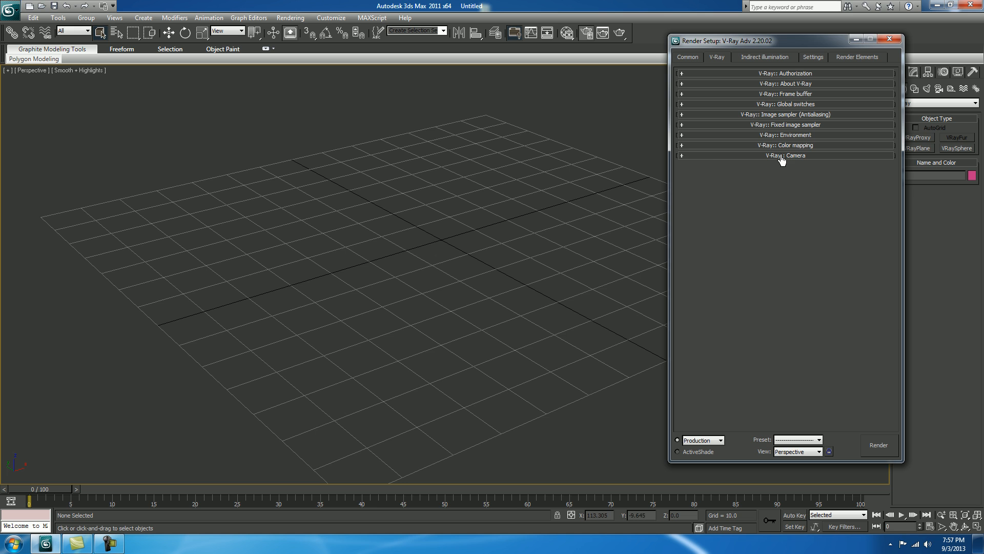
{"action": "mouse_move", "coordinate": [751, 75]}
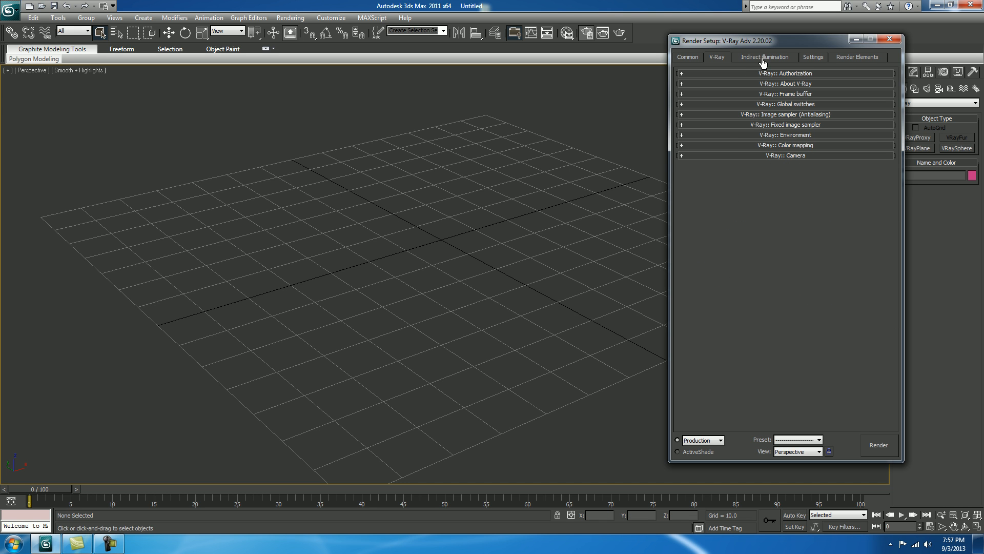
- Use Light cache as the secondary GI engine and the Custom irradiance map preset
{"action": "left_click", "coordinate": [765, 57]}
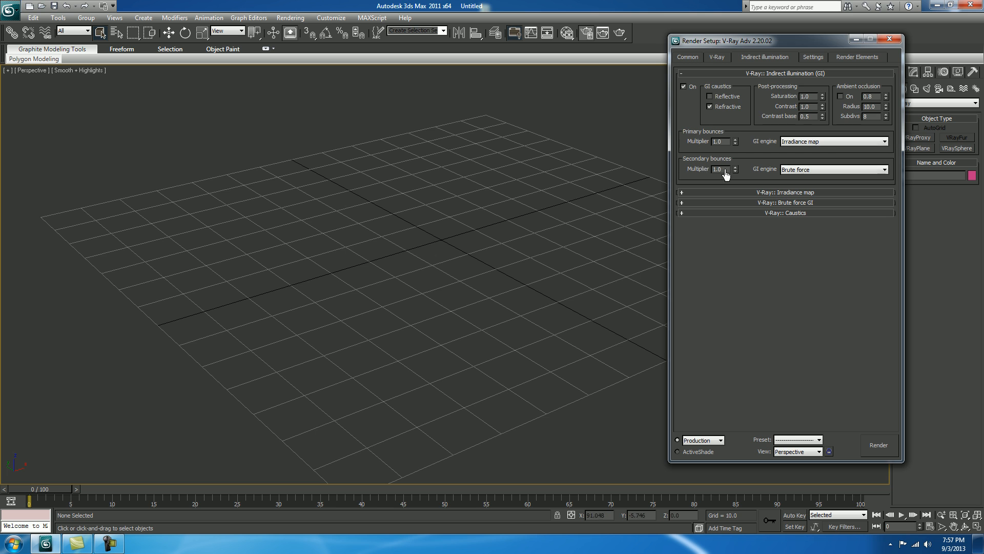
{"action": "left_click", "coordinate": [884, 169]}
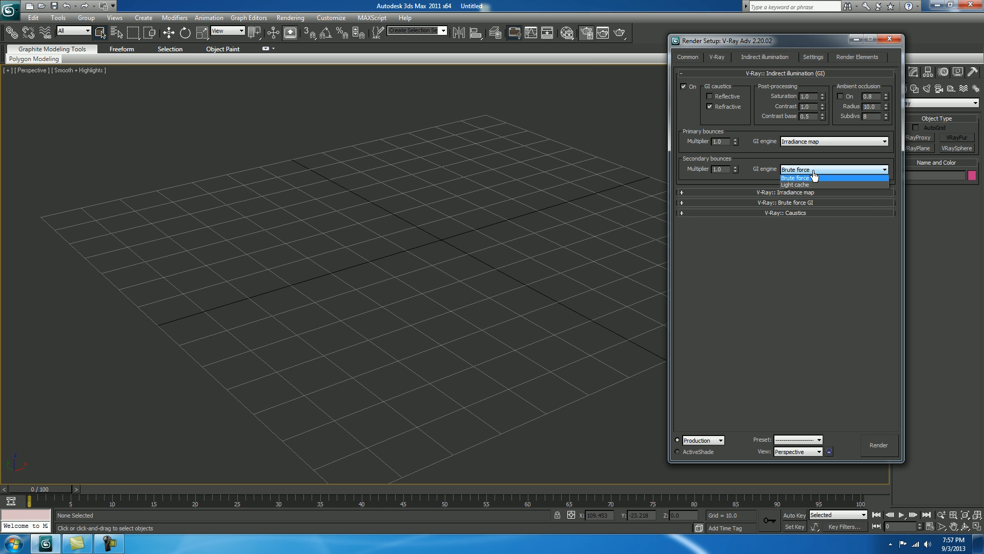
{"action": "left_click", "coordinate": [794, 183]}
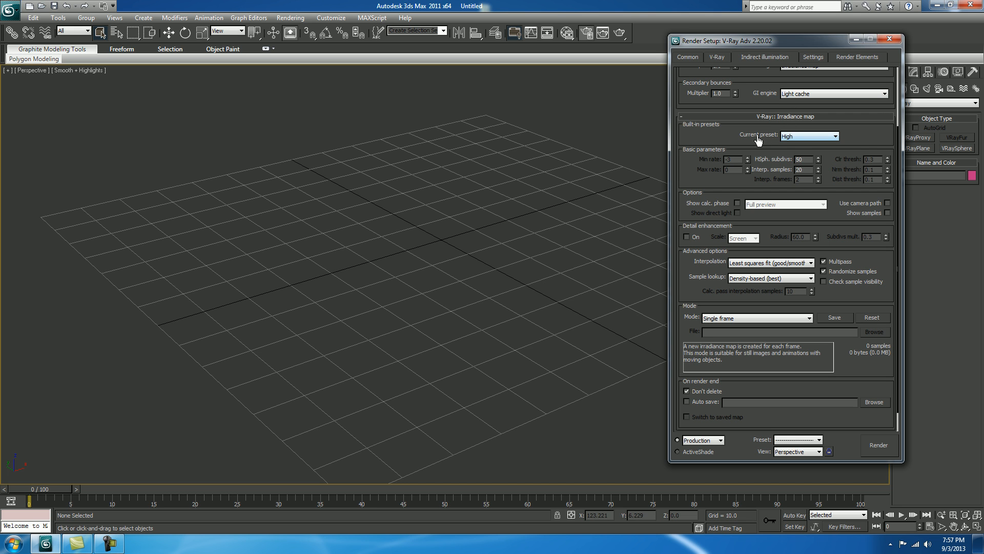
{"action": "left_click", "coordinate": [809, 136]}
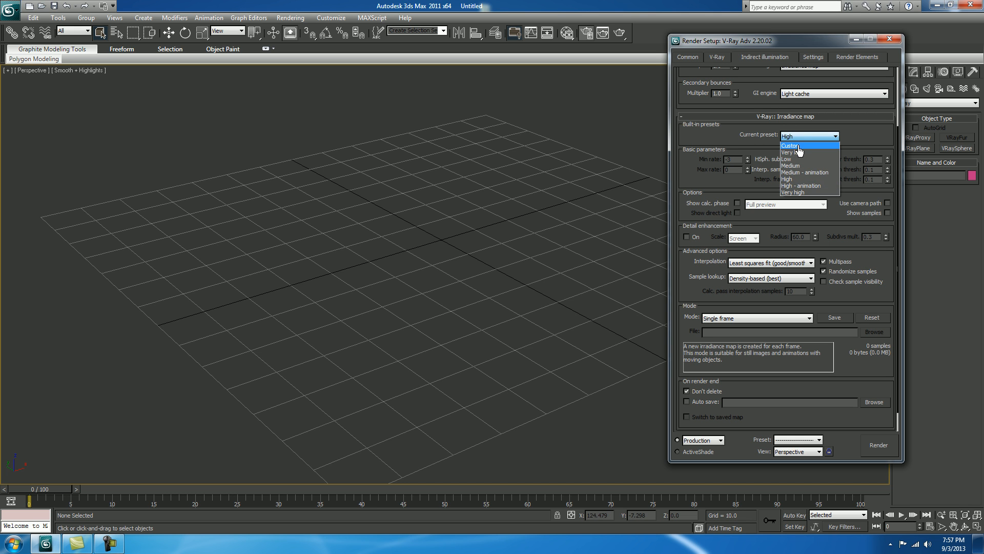
{"action": "left_click", "coordinate": [790, 145]}
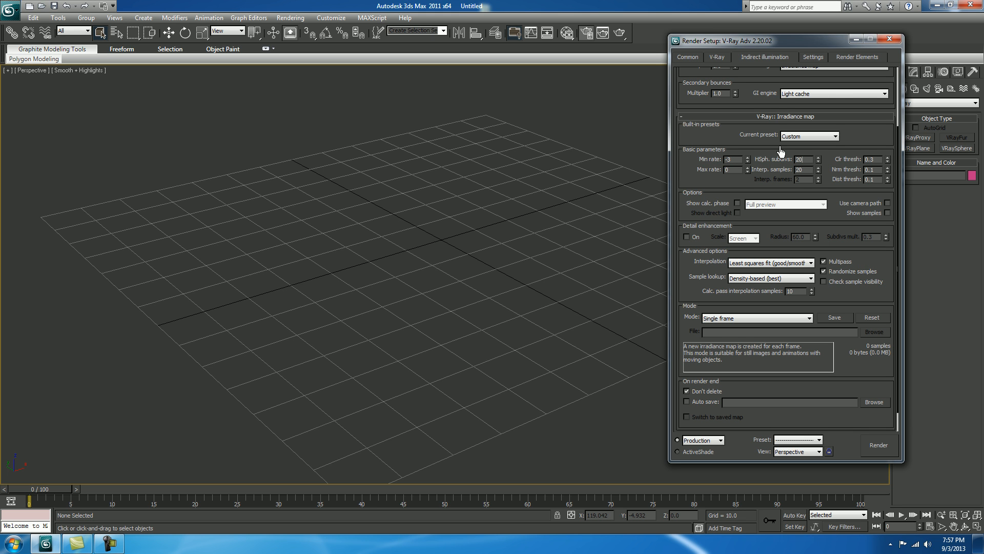
{"action": "mouse_move", "coordinate": [781, 179]}
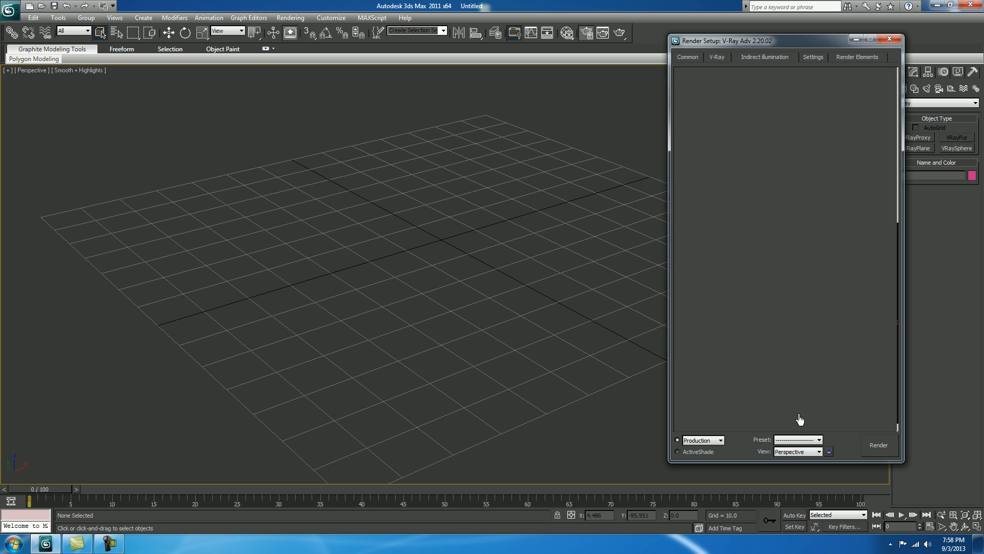
- Enable Show calc. phase for the light cache
{"action": "scroll", "scroll_direction": "down", "scroll_amount": 3}
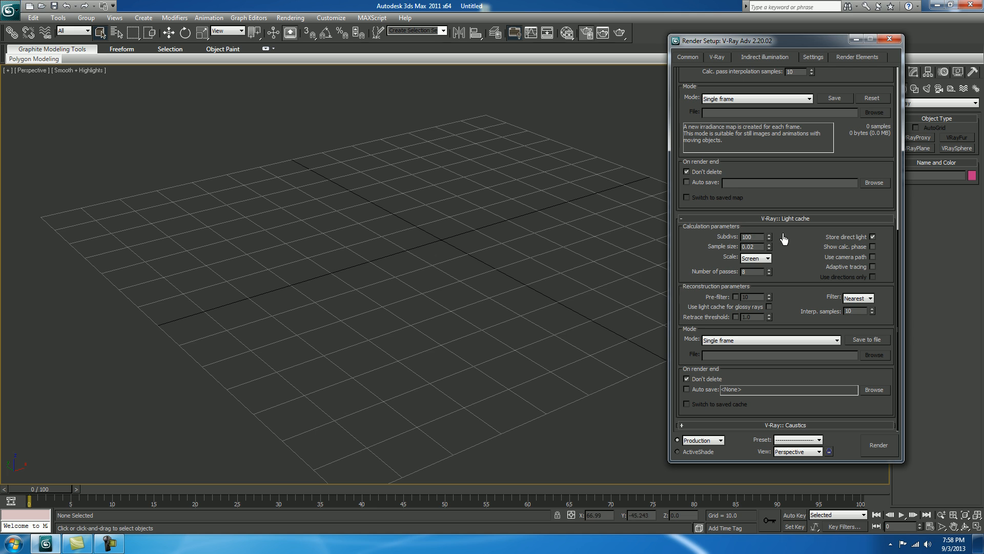
{"action": "left_click", "coordinate": [872, 246]}
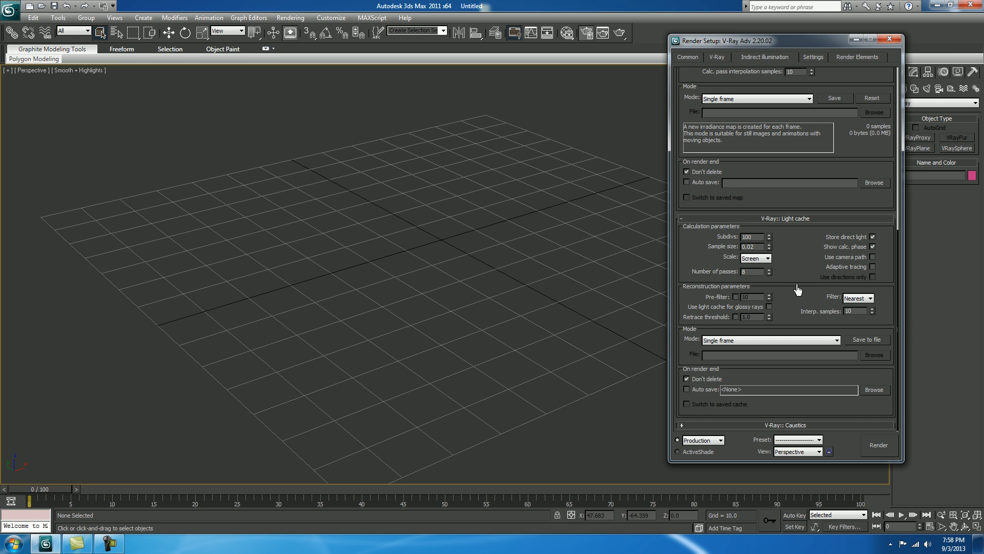
{"action": "left_click", "coordinate": [813, 56]}
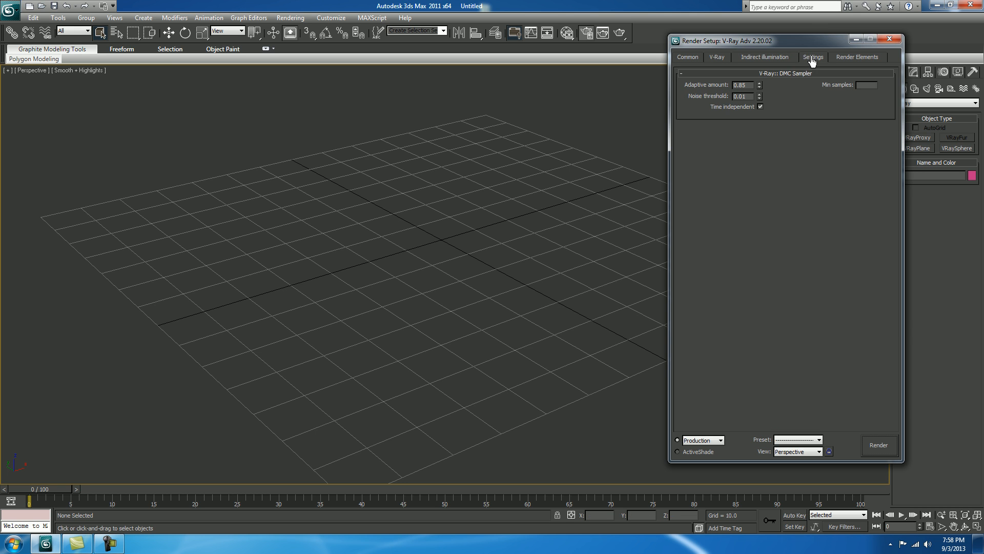
- Set V-Ray System default geometry to Static and close Render Setup
{"action": "left_click", "coordinate": [812, 57]}
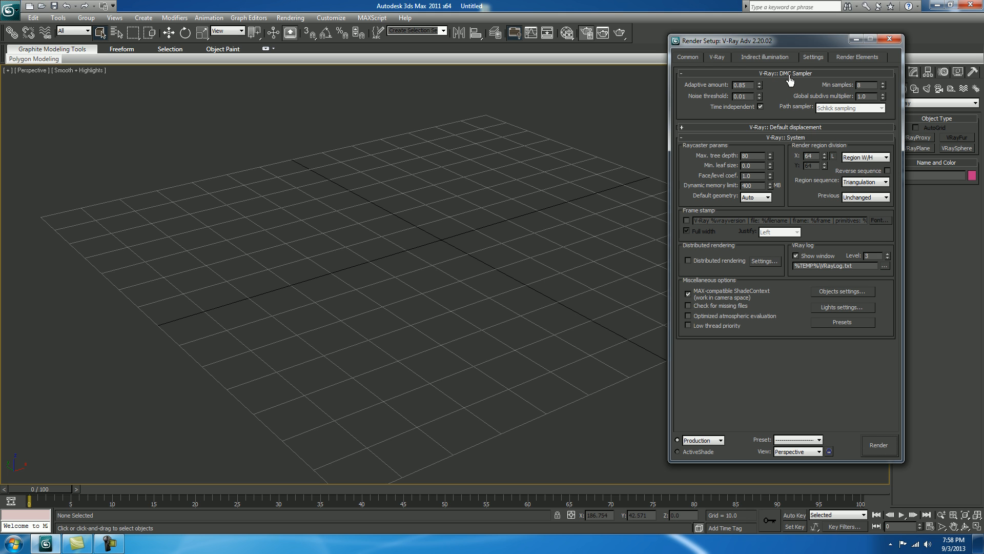
{"action": "mouse_move", "coordinate": [784, 139]}
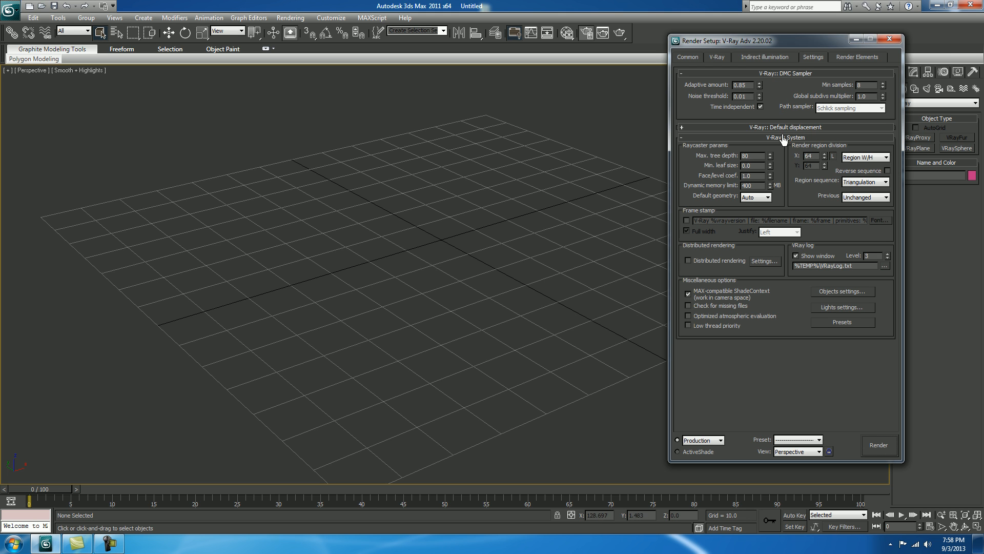
{"action": "mouse_move", "coordinate": [751, 174]}
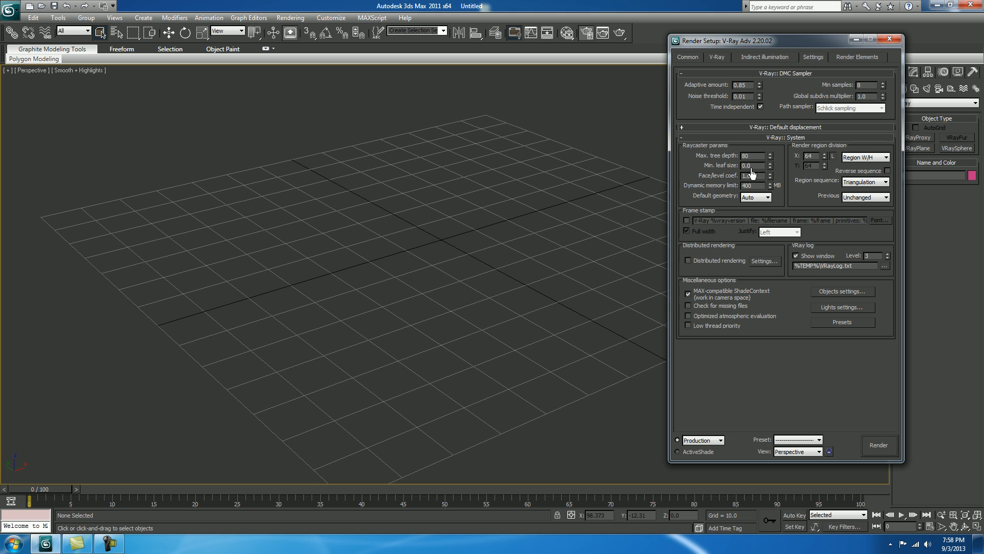
{"action": "mouse_move", "coordinate": [745, 182]}
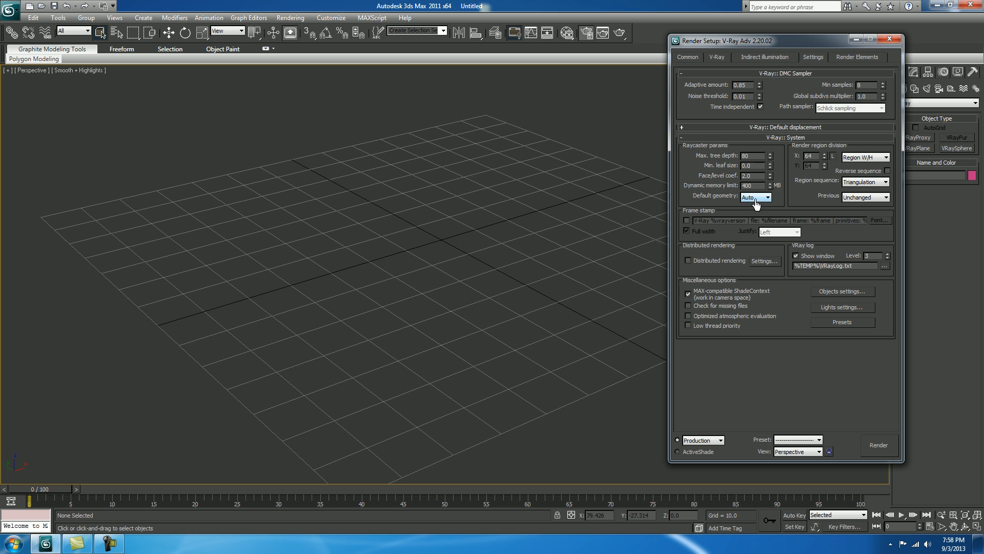
{"action": "left_click", "coordinate": [756, 197]}
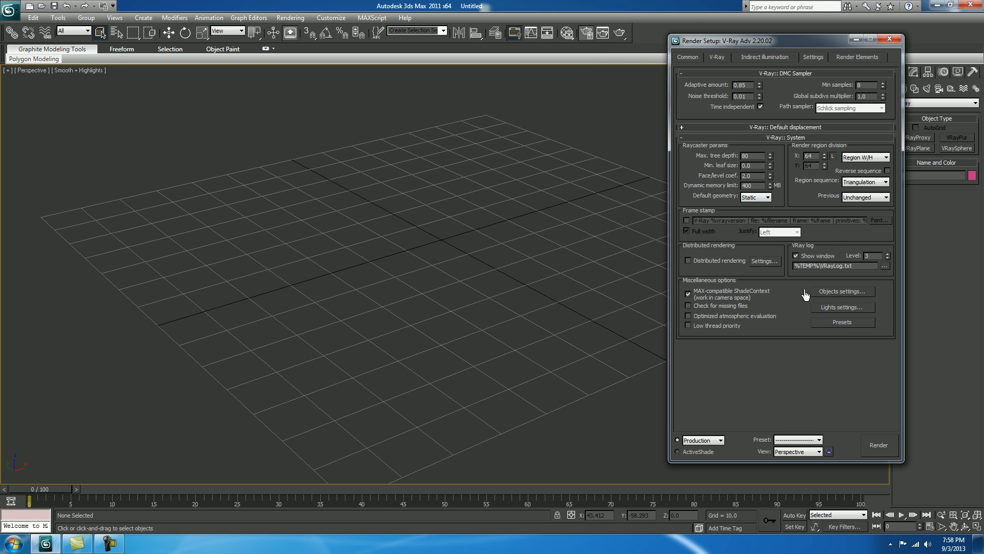
{"action": "left_click", "coordinate": [885, 39]}
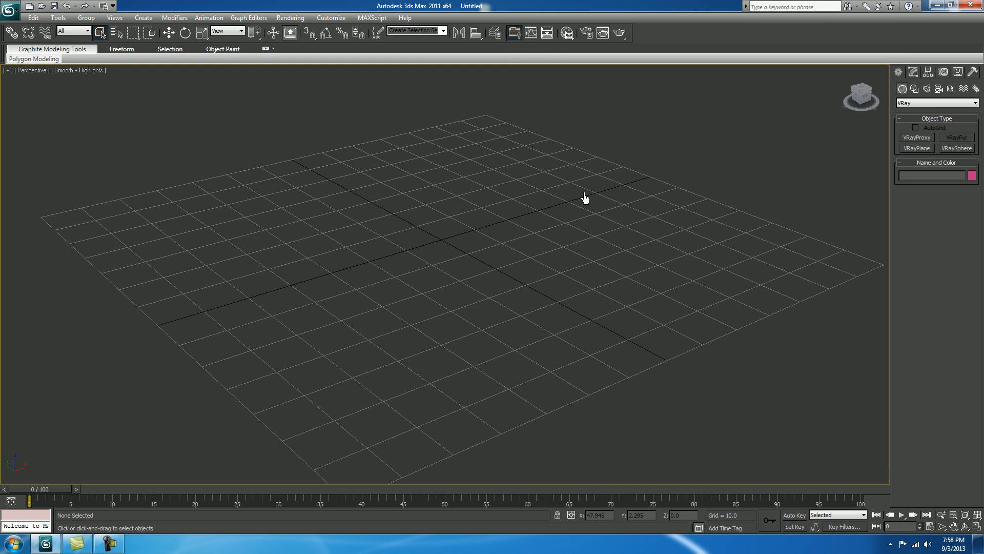
{"action": "mouse_move", "coordinate": [903, 102]}
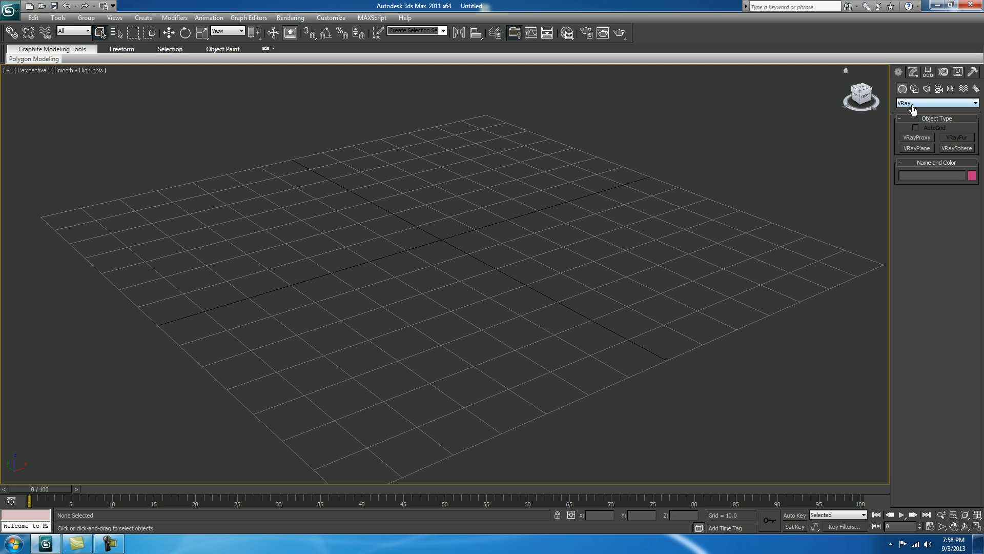
{"action": "mouse_move", "coordinate": [914, 207]}
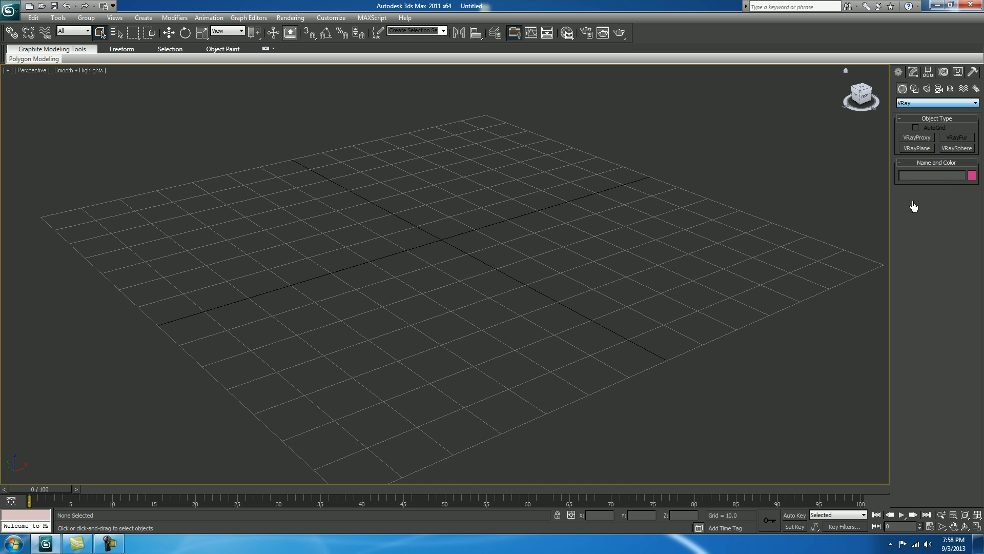
- Create a VRayPlane off to the right of the grid and colour it blue
{"action": "left_click", "coordinate": [915, 148]}
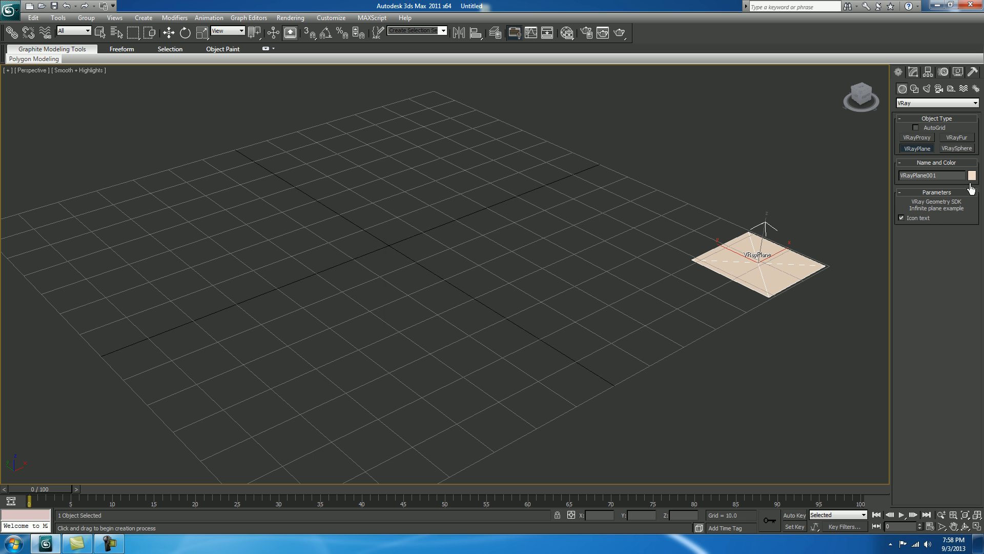
{"action": "left_click", "coordinate": [972, 175]}
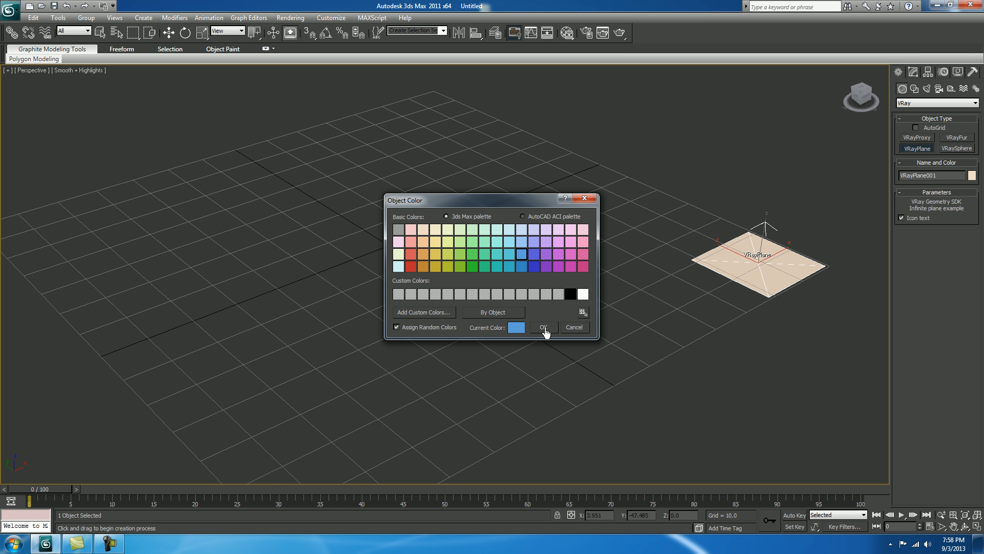
{"action": "left_click", "coordinate": [542, 327]}
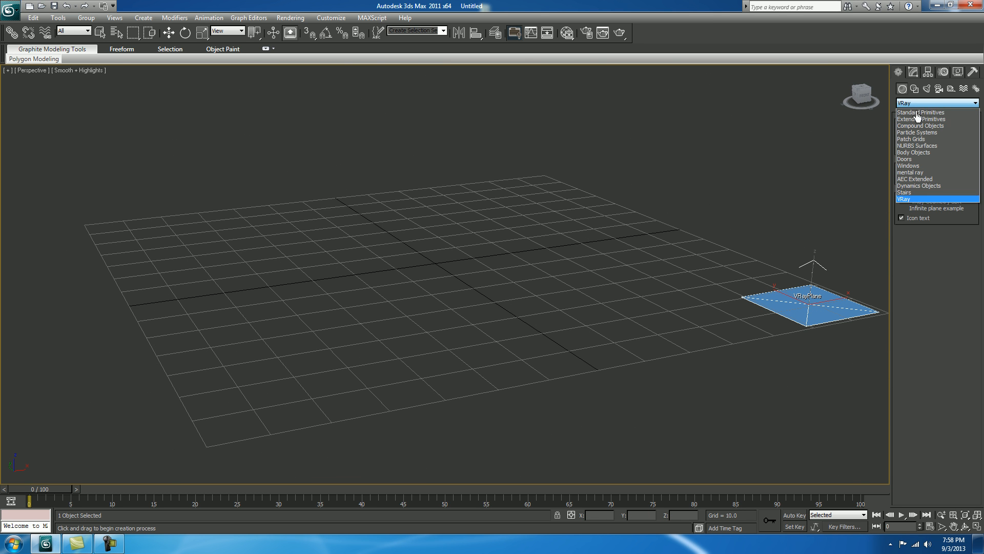
- Create a standard Plane at the grid centre and set its object colour to white
{"action": "left_click", "coordinate": [921, 112]}
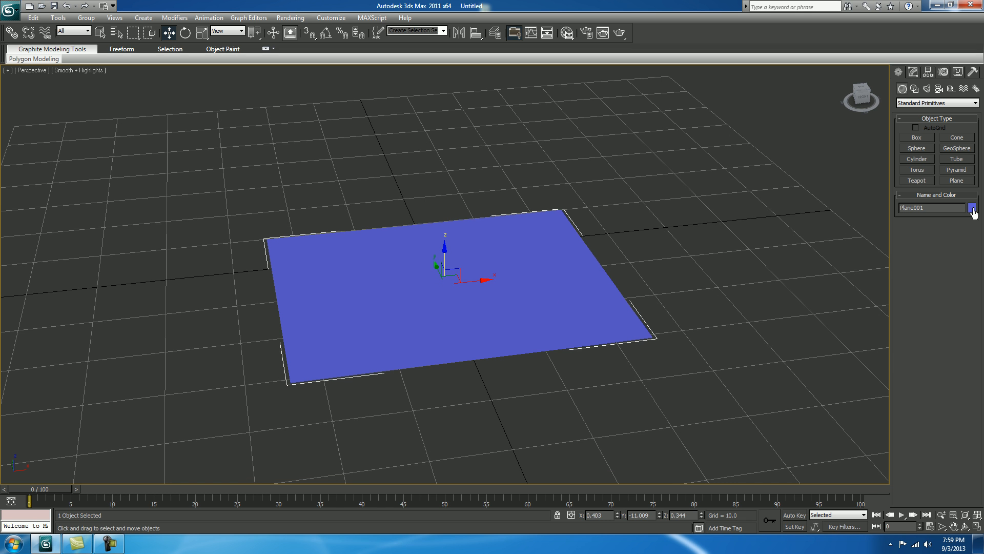
{"action": "left_click", "coordinate": [972, 207]}
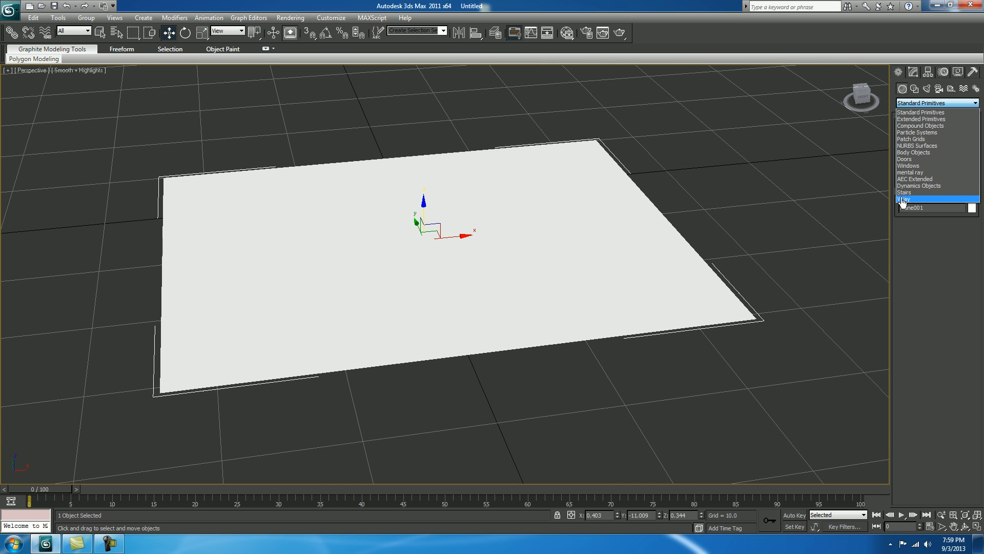
- Grow VRayFur from the selected white plane and colour the fur orange
{"action": "left_click", "coordinate": [904, 200]}
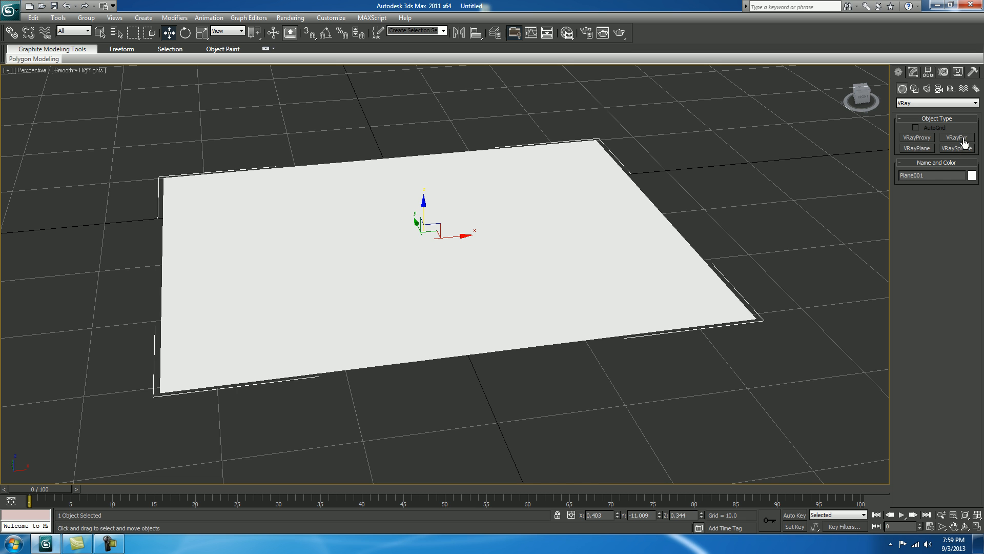
{"action": "left_click", "coordinate": [955, 138]}
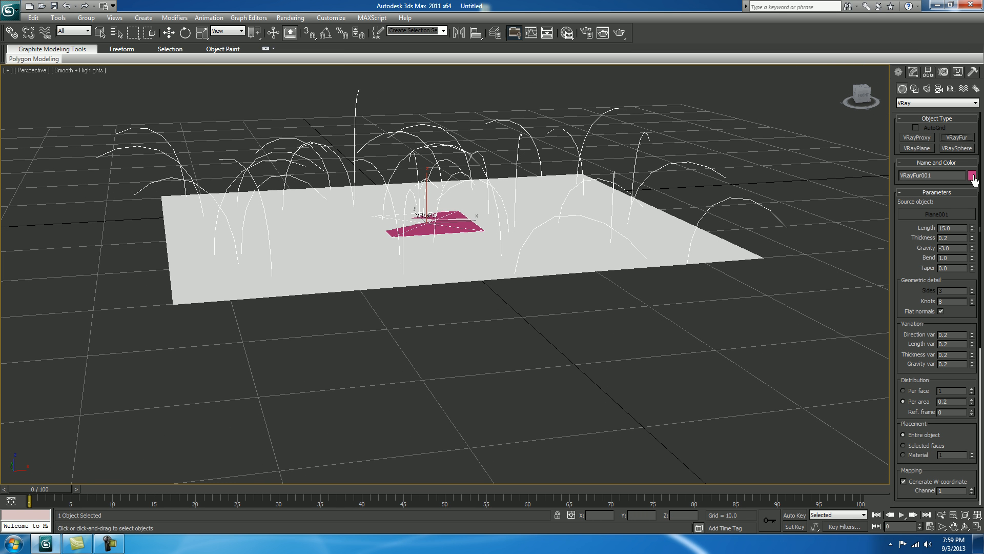
{"action": "left_click", "coordinate": [972, 175]}
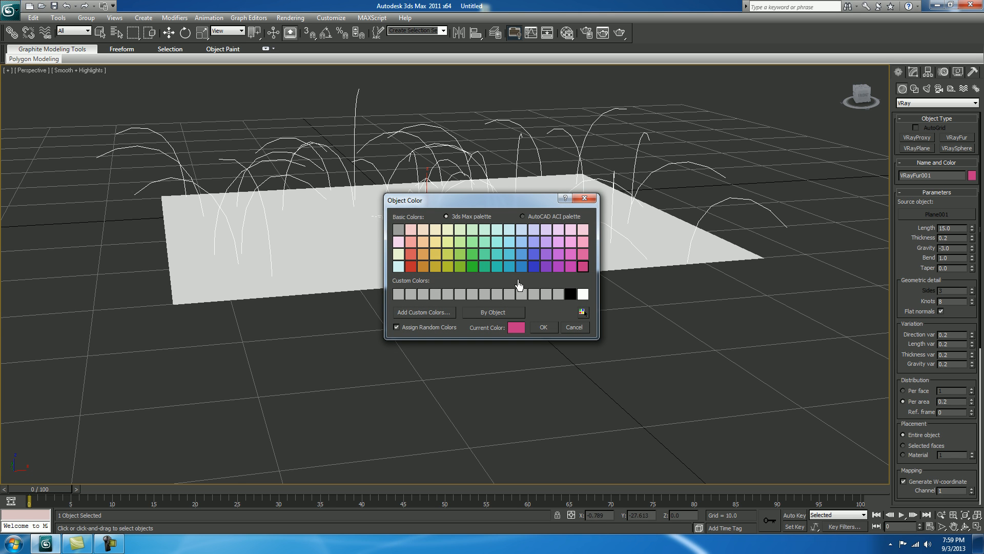
{"action": "mouse_move", "coordinate": [429, 255]}
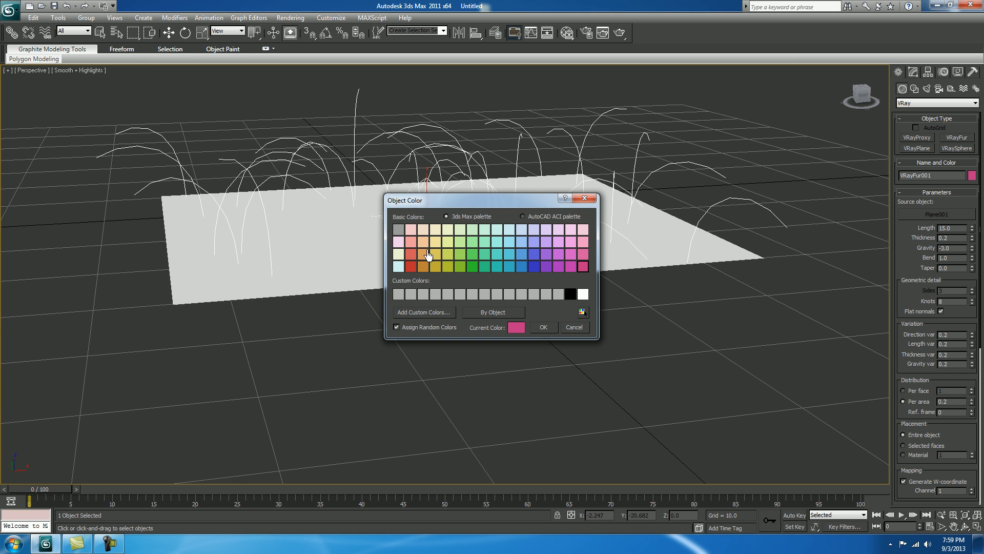
{"action": "mouse_move", "coordinate": [437, 258]}
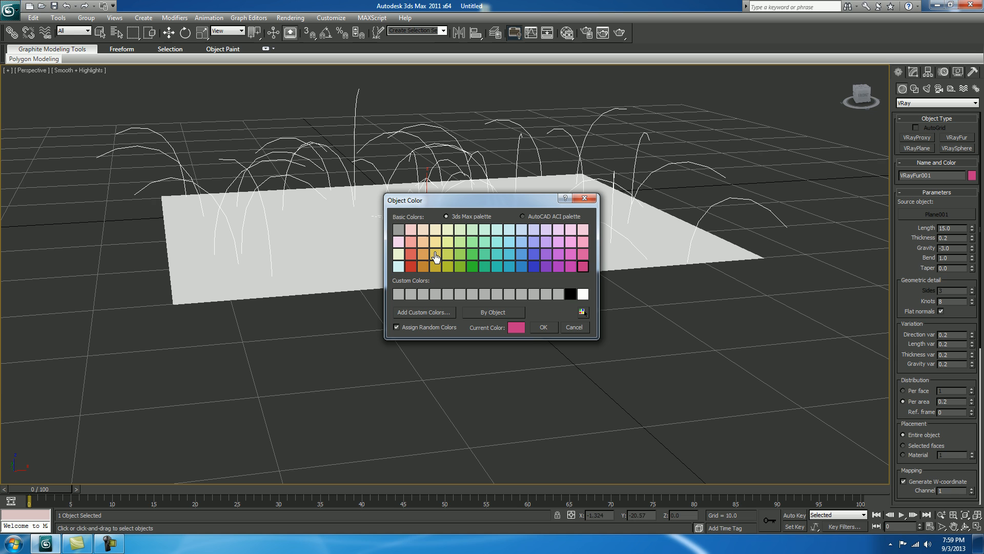
{"action": "mouse_move", "coordinate": [427, 247]}
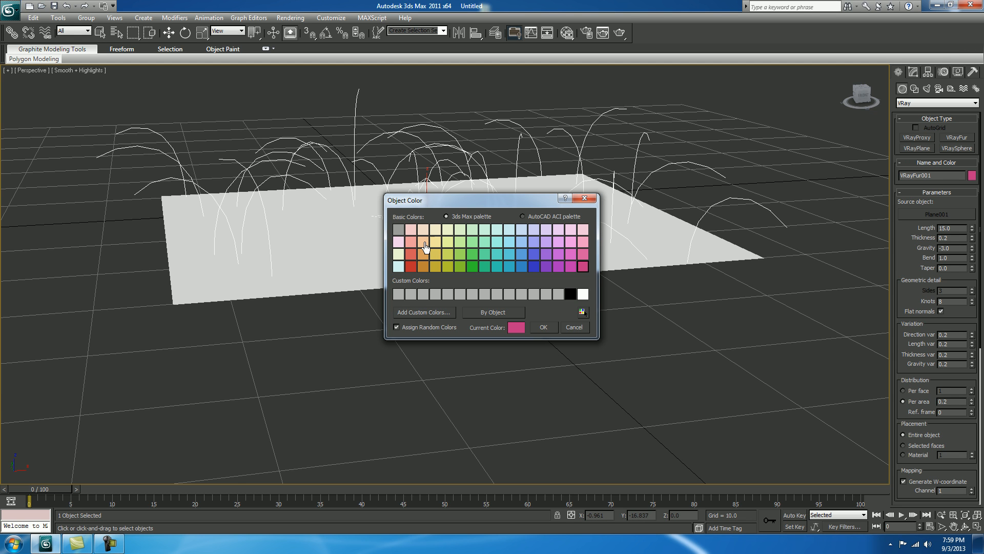
{"action": "left_click", "coordinate": [432, 242]}
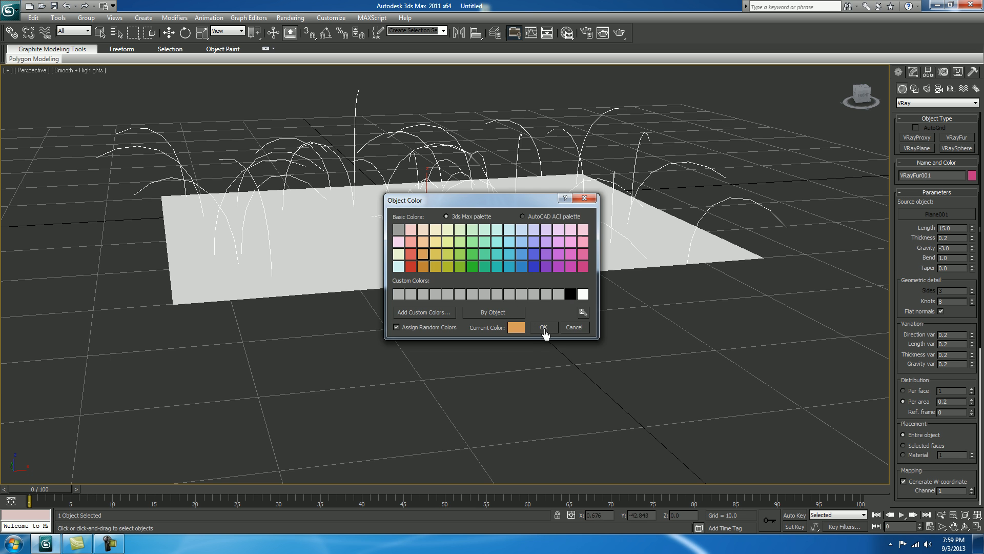
{"action": "left_click", "coordinate": [543, 328]}
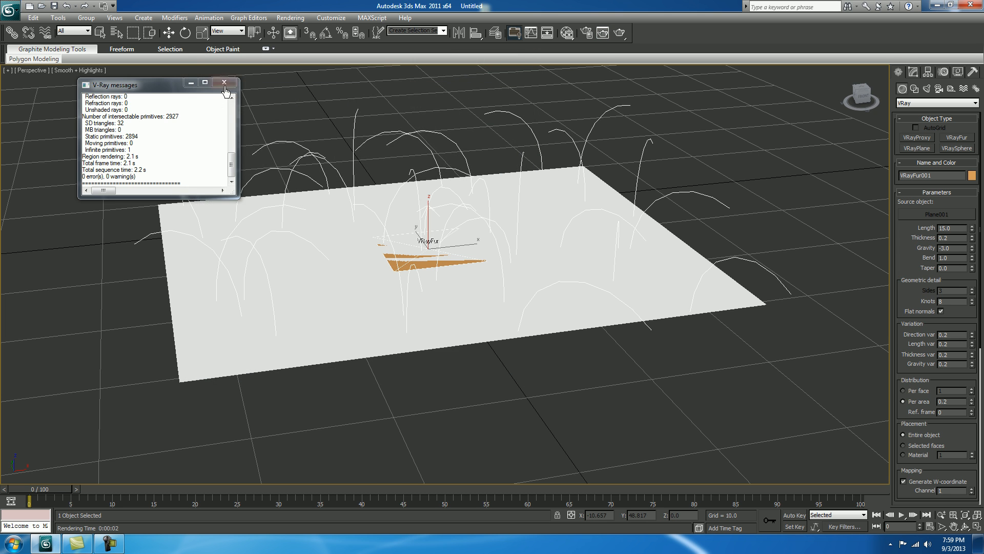
- Dismiss the V-Ray messages and drag a VRayLight plane light over the fur in the Top view
{"action": "left_click", "coordinate": [225, 82]}
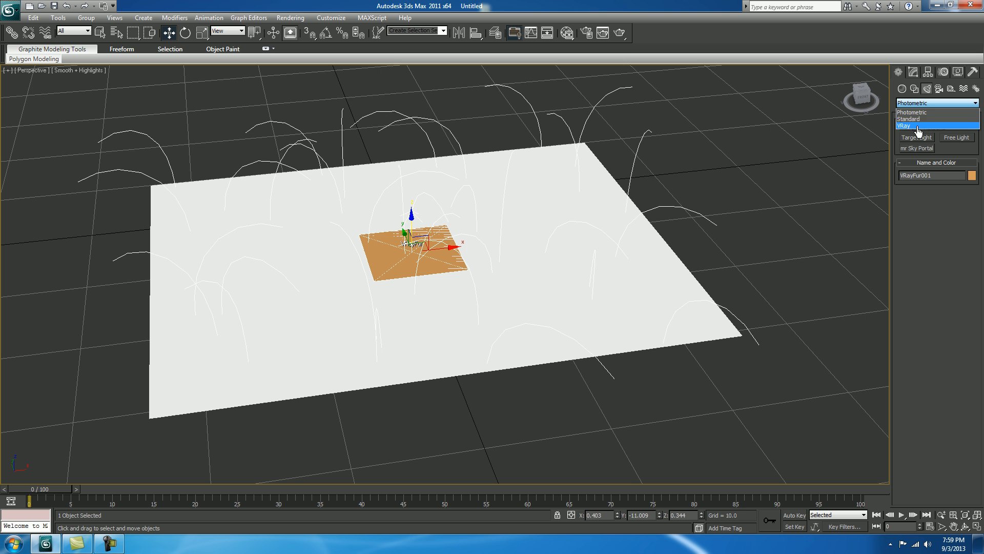
{"action": "left_click", "coordinate": [935, 125]}
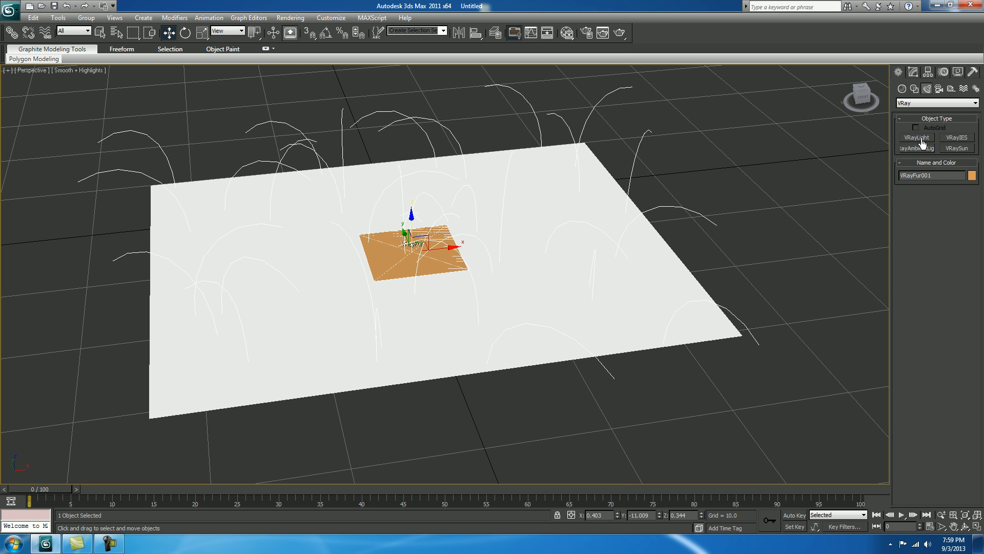
{"action": "left_click", "coordinate": [917, 138]}
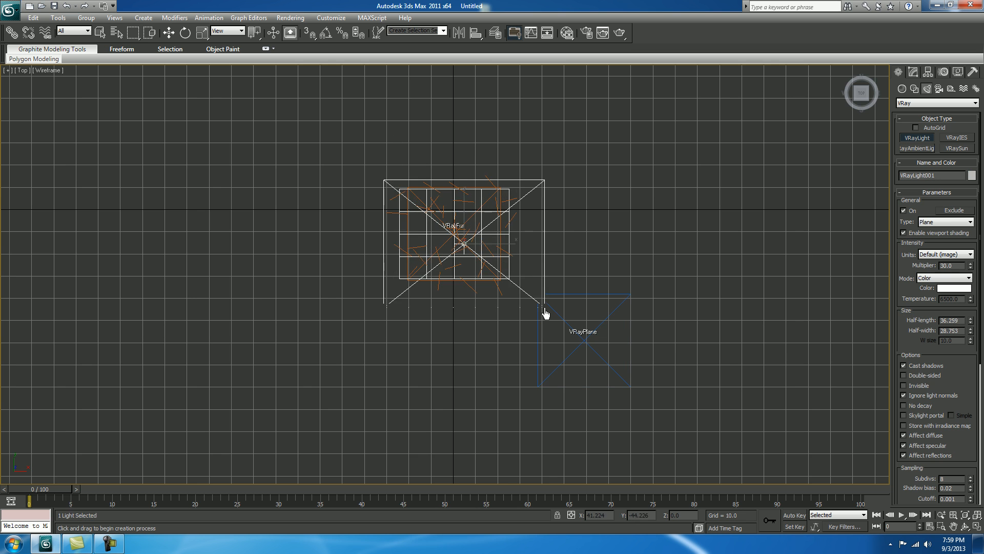
{"action": "key", "text": "alt+w"}
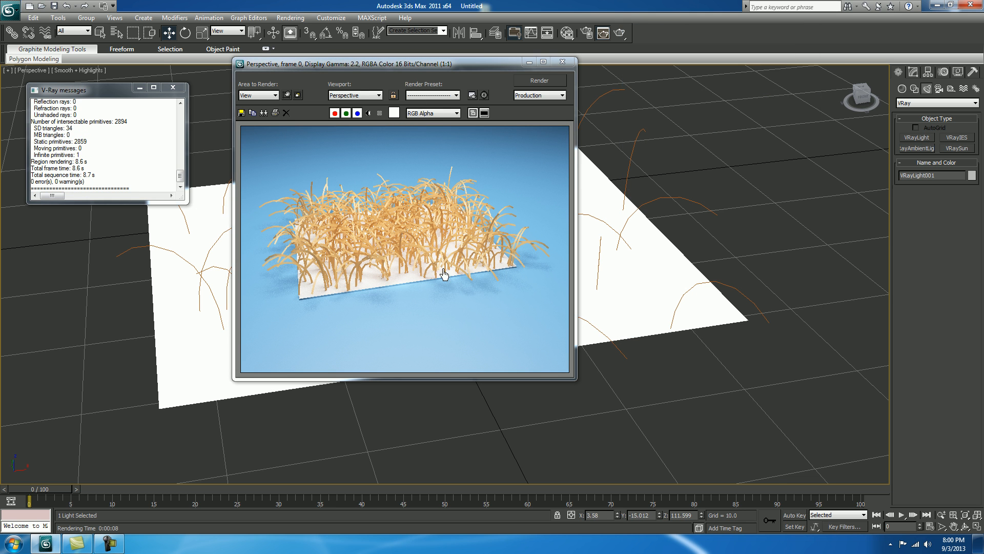
{"action": "mouse_move", "coordinate": [400, 229]}
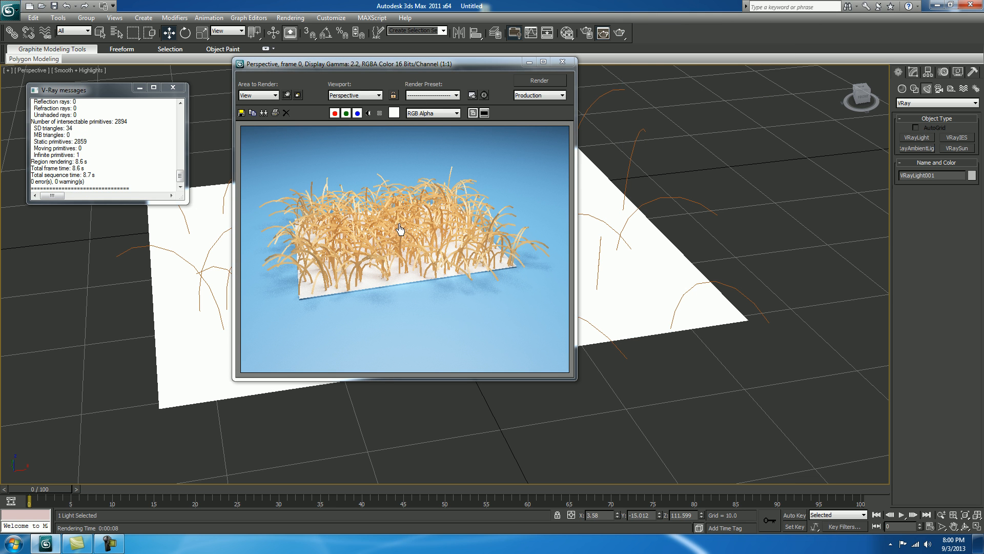
{"action": "mouse_move", "coordinate": [630, 152]}
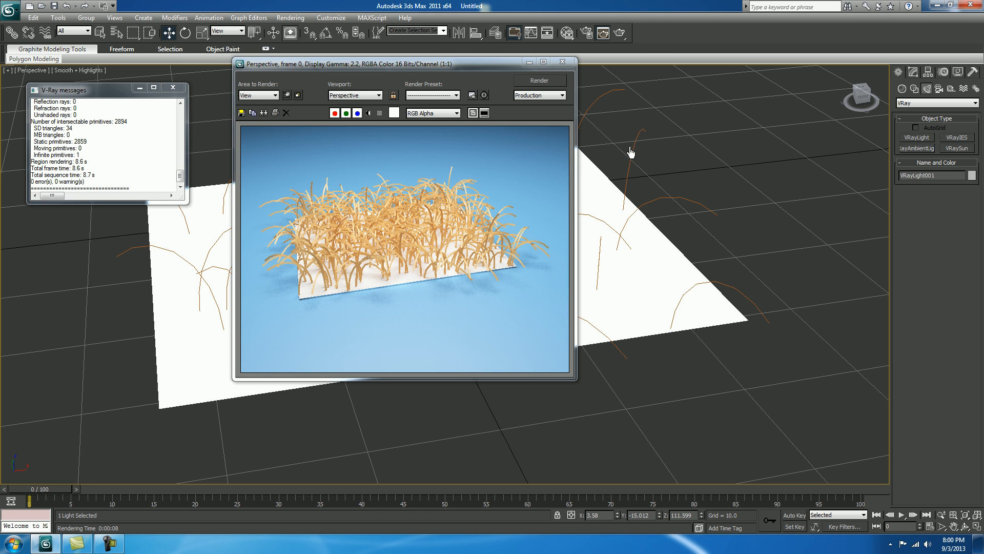
- After the V-Ray render finishes, select the VRayFur object
{"action": "left_click", "coordinate": [636, 166]}
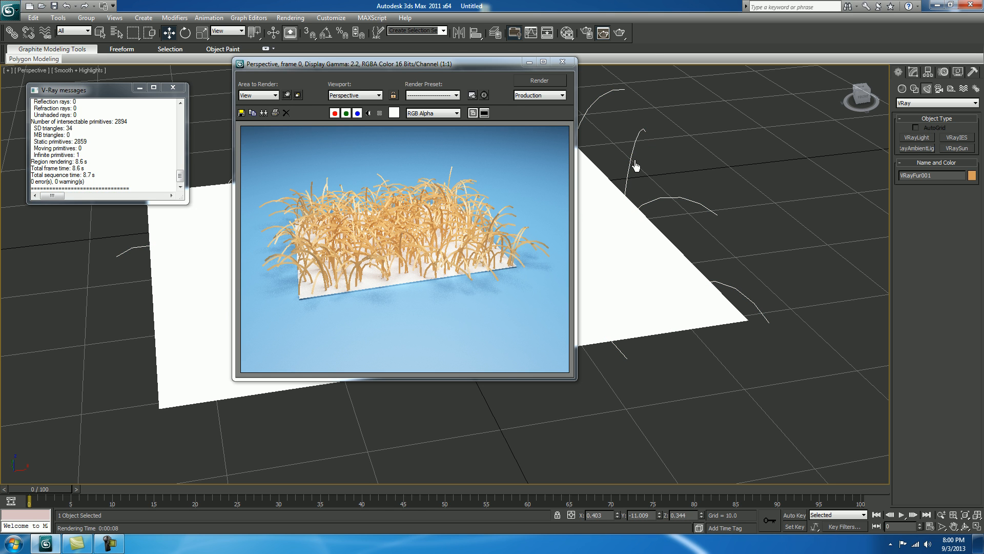
- Shorten the fur strands to a length of about 4.57, re-rendering between changes
{"action": "left_click", "coordinate": [913, 71]}
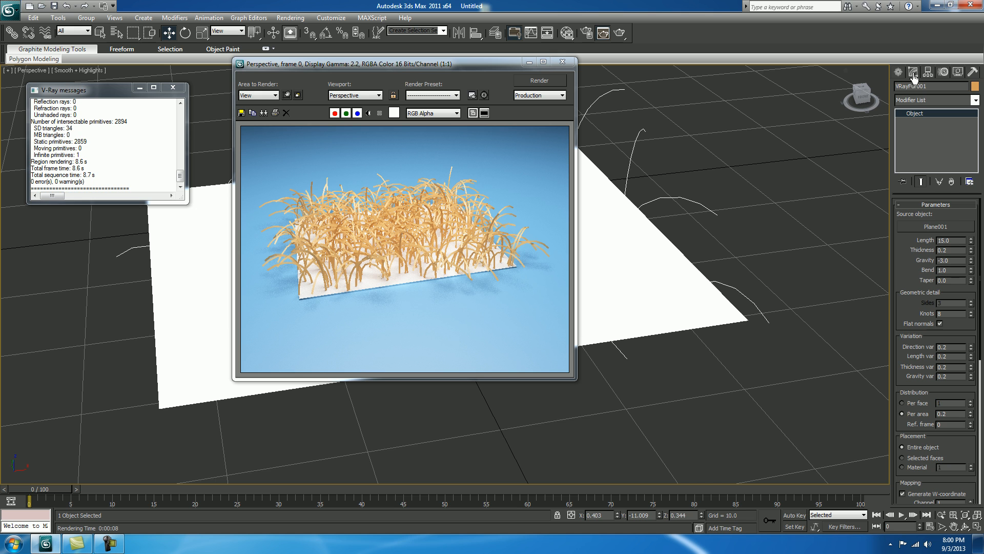
{"action": "mouse_move", "coordinate": [633, 172]}
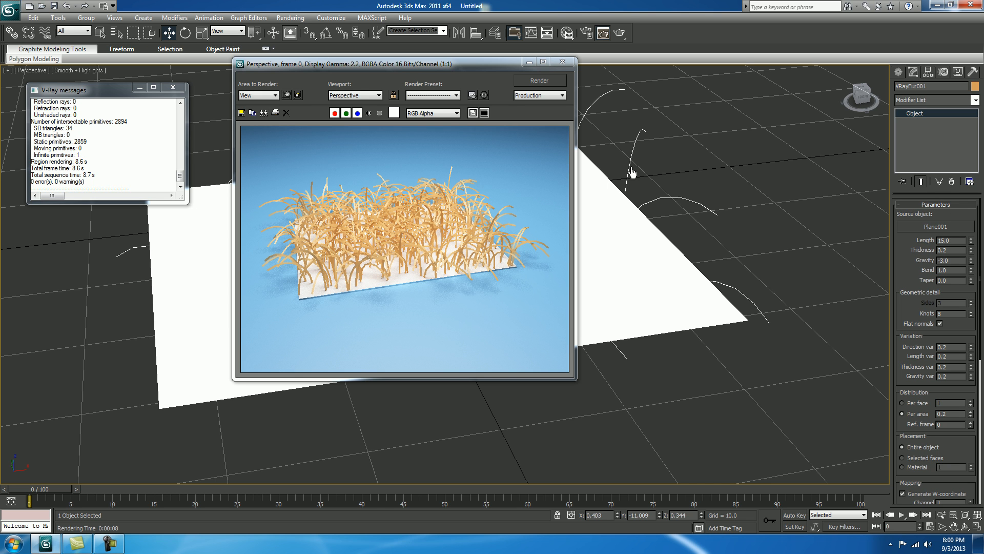
{"action": "mouse_move", "coordinate": [696, 200]}
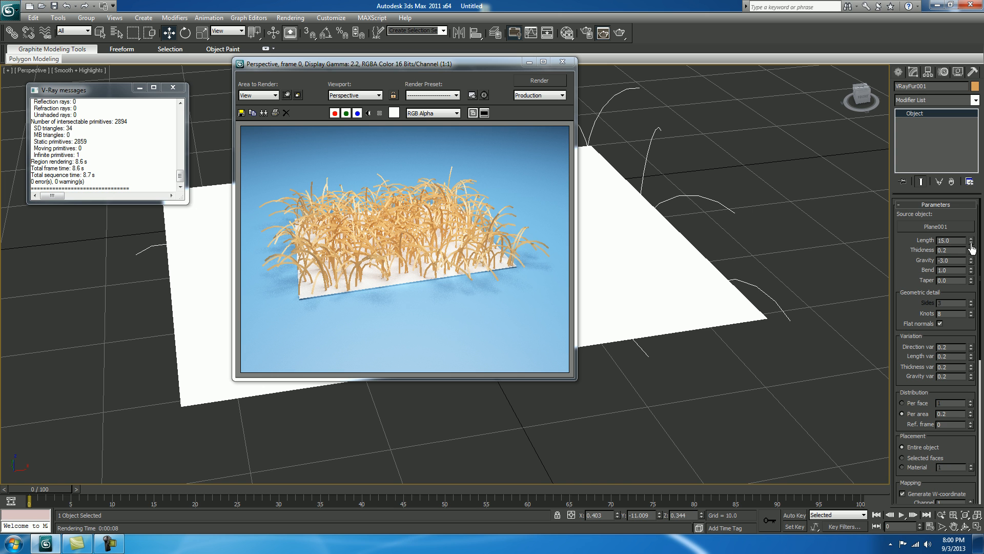
{"action": "left_click", "coordinate": [971, 241]}
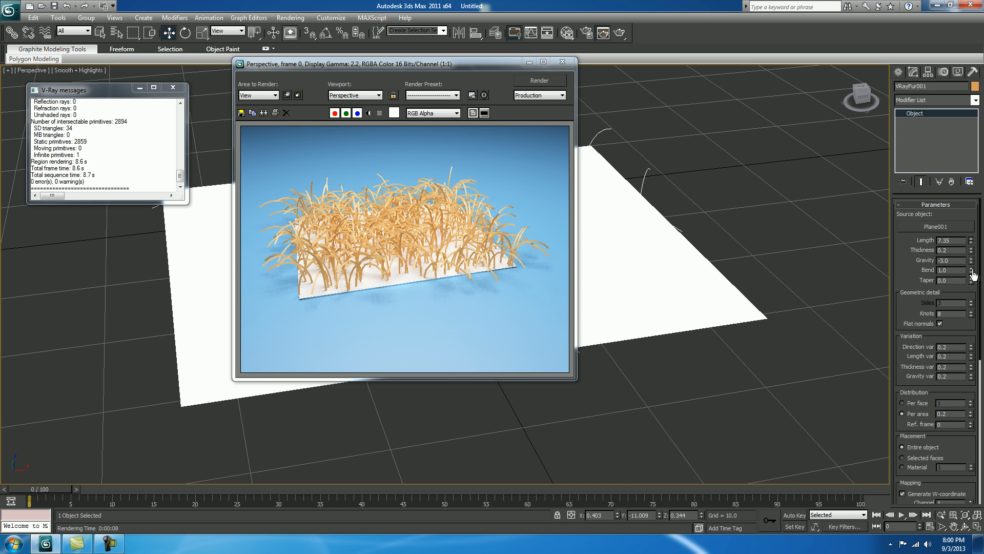
{"action": "left_click", "coordinate": [539, 80]}
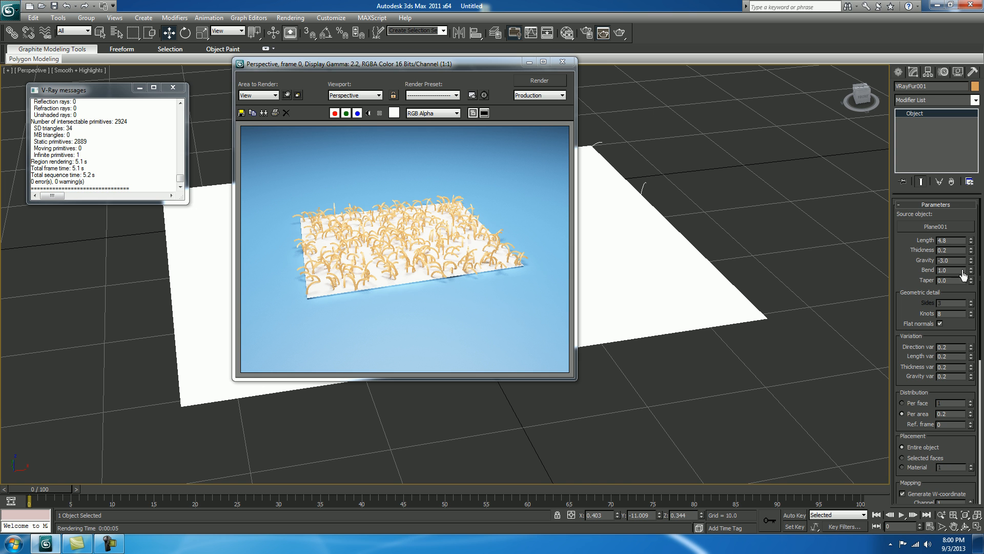
{"action": "left_click", "coordinate": [972, 239]}
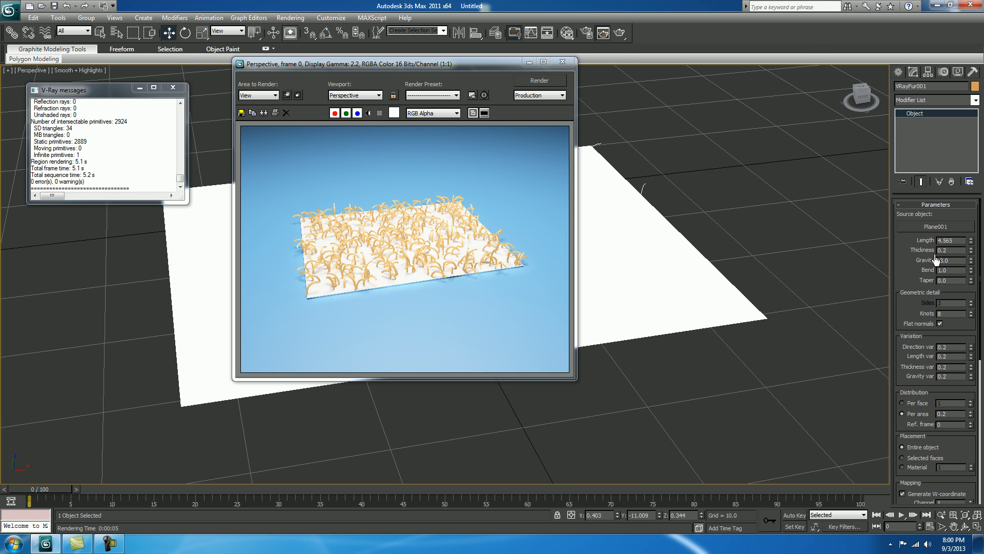
{"action": "left_click", "coordinate": [538, 80]}
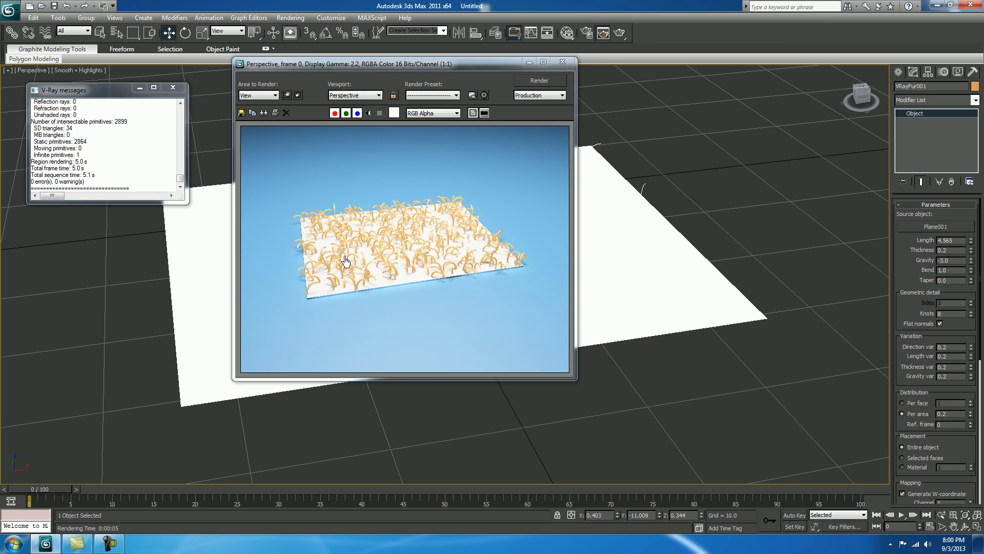
{"action": "mouse_move", "coordinate": [666, 327]}
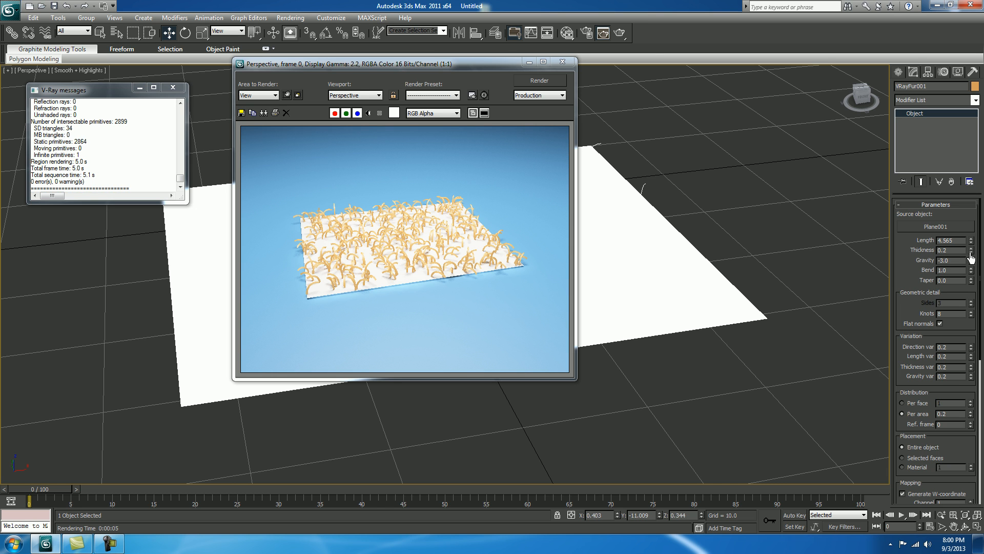
- Drop the fur strand thickness from 0.2 to 0.1 and re-render
{"action": "left_click", "coordinate": [970, 252]}
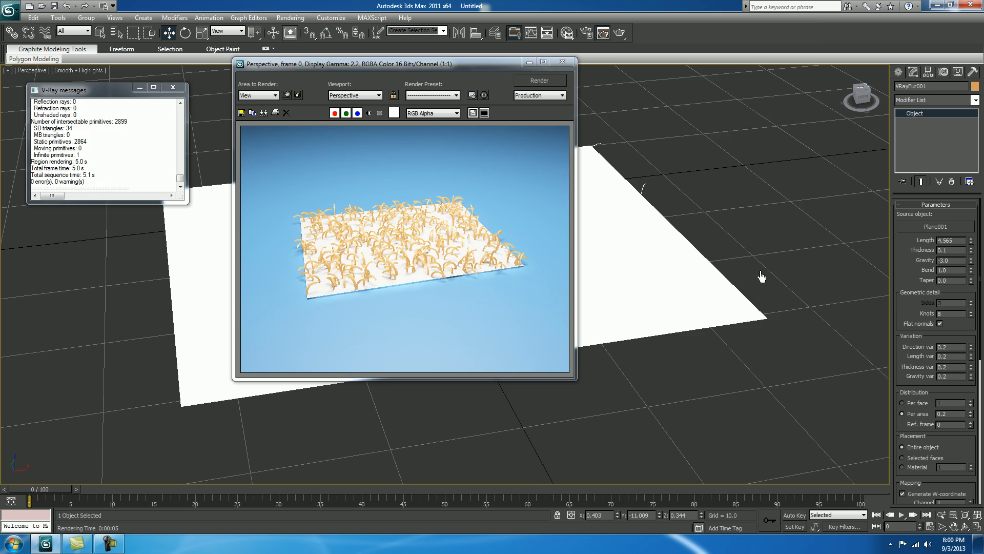
{"action": "left_click", "coordinate": [538, 80]}
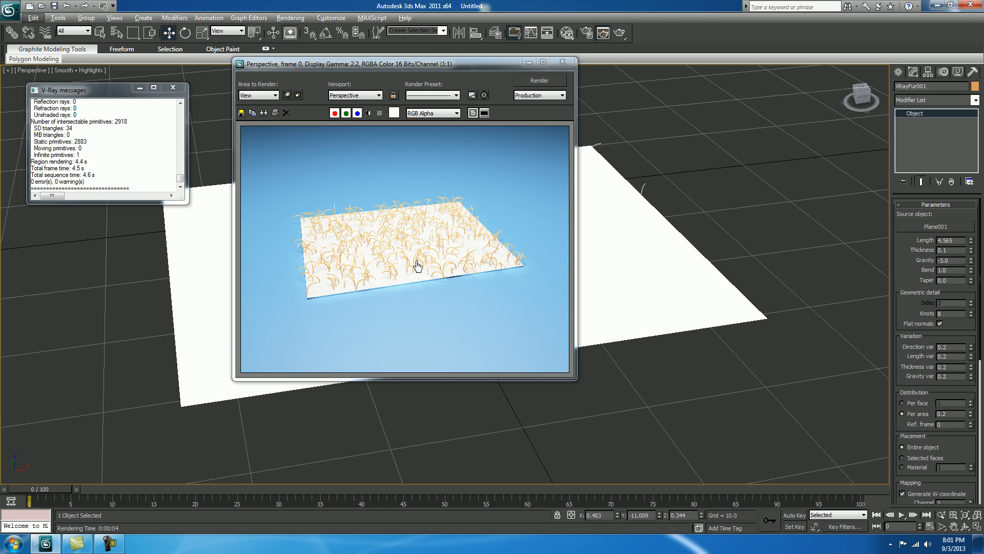
{"action": "mouse_move", "coordinate": [947, 267]}
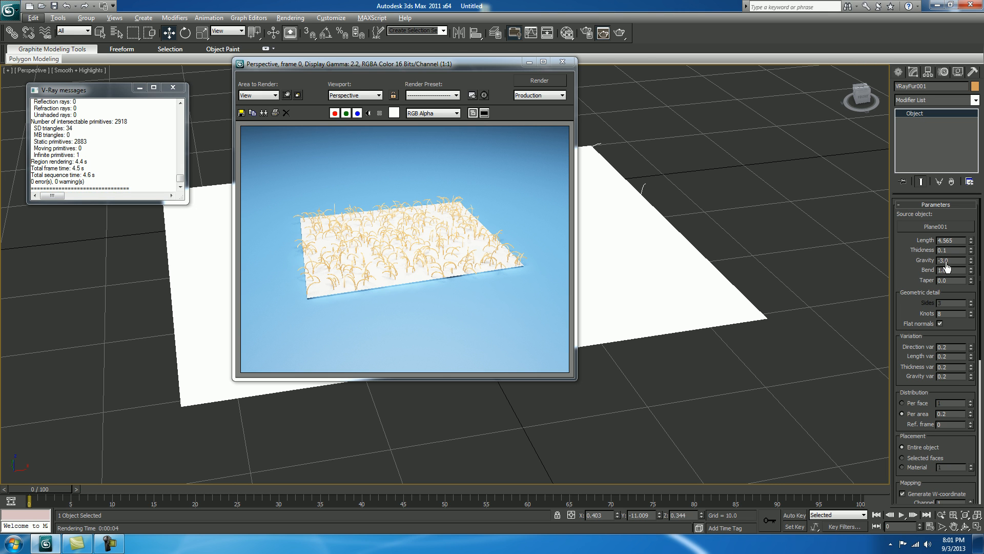
- Strengthen the fur gravity to -3.216 and render the mat again
{"action": "left_click", "coordinate": [971, 261]}
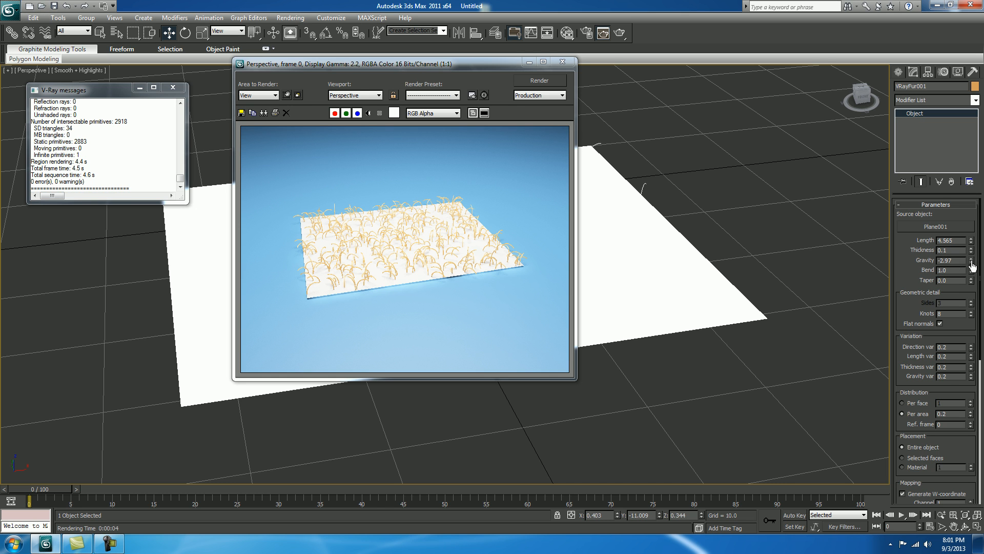
{"action": "left_click", "coordinate": [971, 263]}
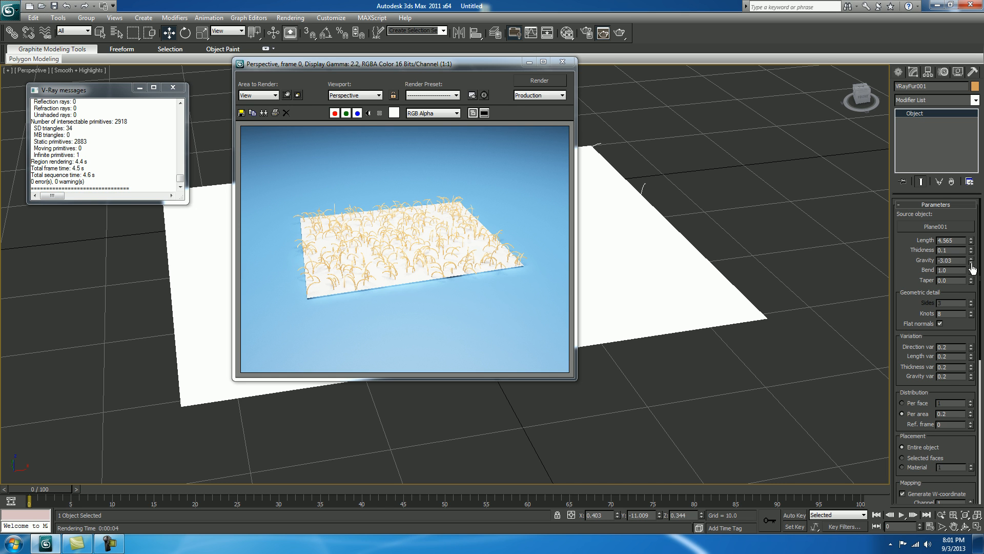
{"action": "left_click", "coordinate": [970, 260]}
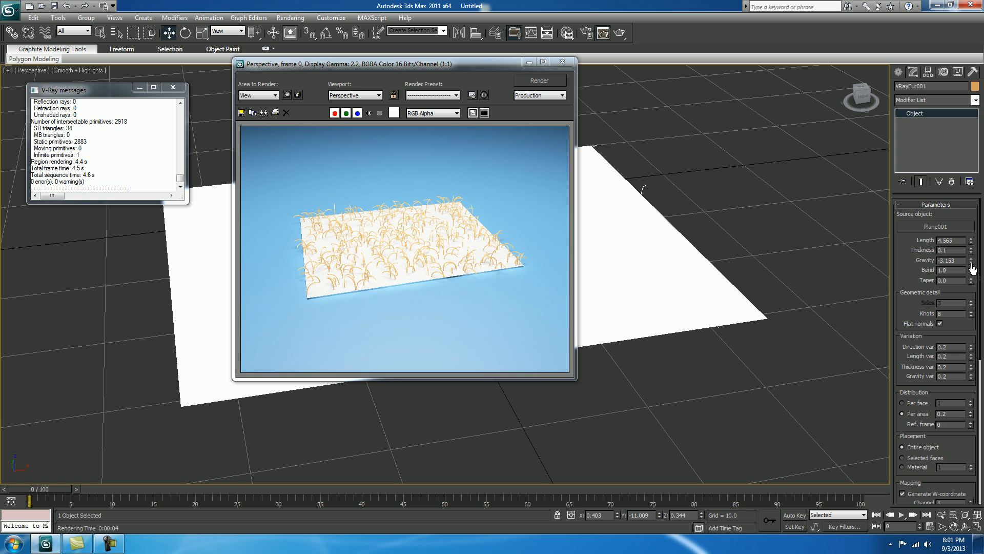
{"action": "left_click", "coordinate": [538, 80]}
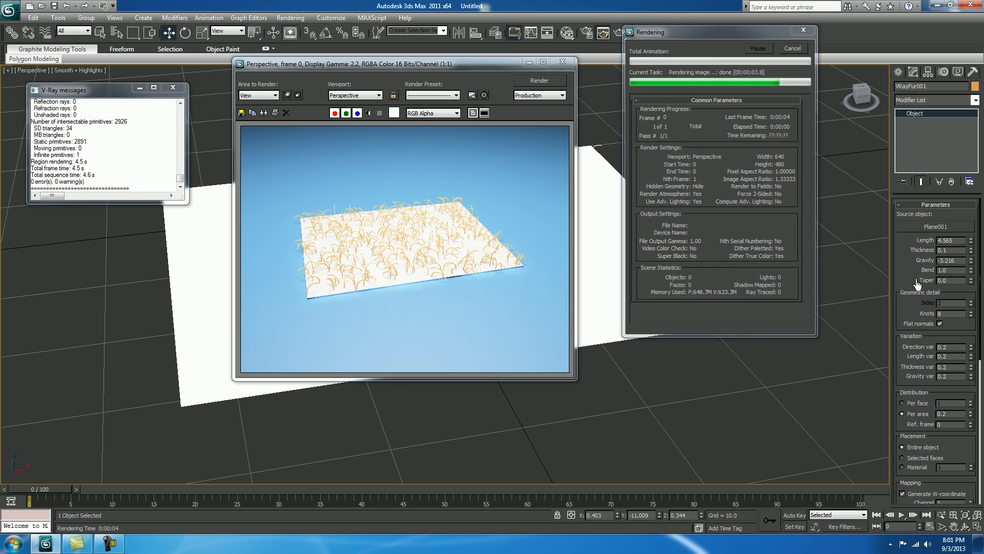
{"action": "left_click", "coordinate": [803, 31]}
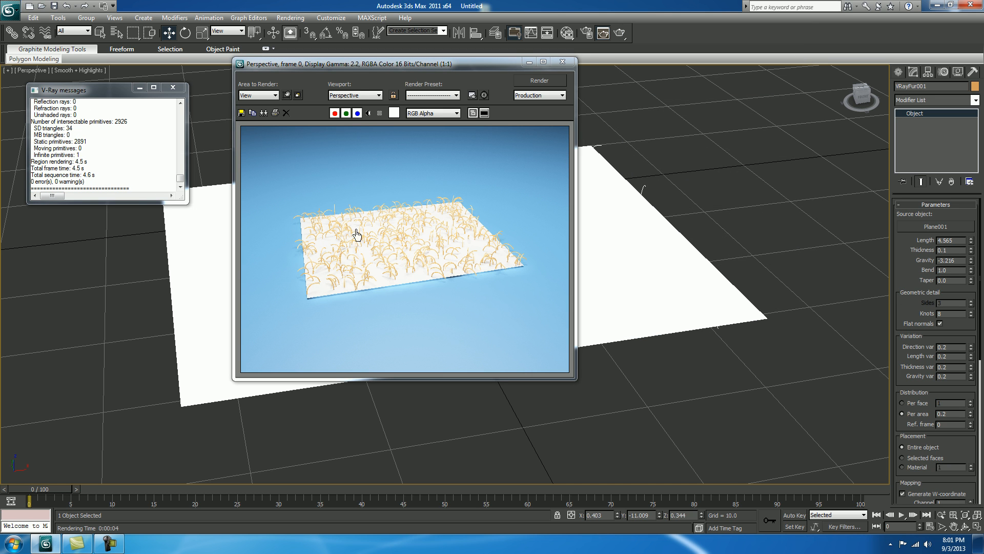
{"action": "mouse_move", "coordinate": [911, 191]}
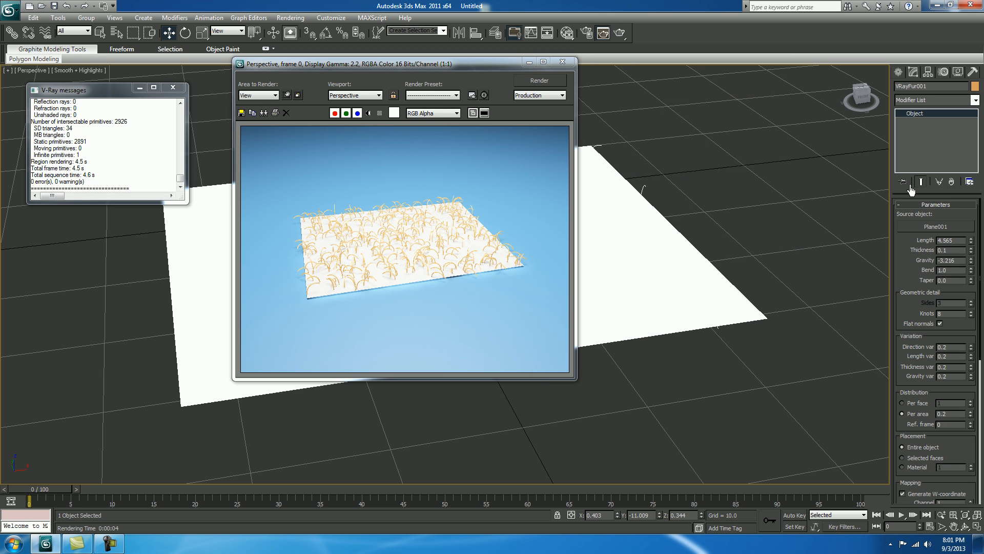
- Raise the fur's Per area density to 3.5 and re-render the thick orange mat
{"action": "scroll", "scroll_direction": "down", "scroll_amount": 3}
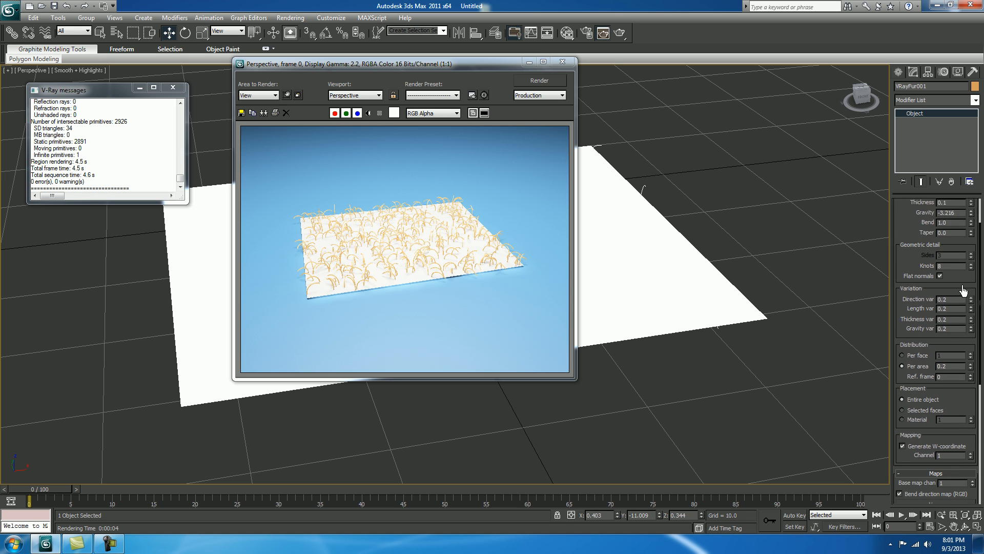
{"action": "scroll", "scroll_direction": "down", "scroll_amount": 3}
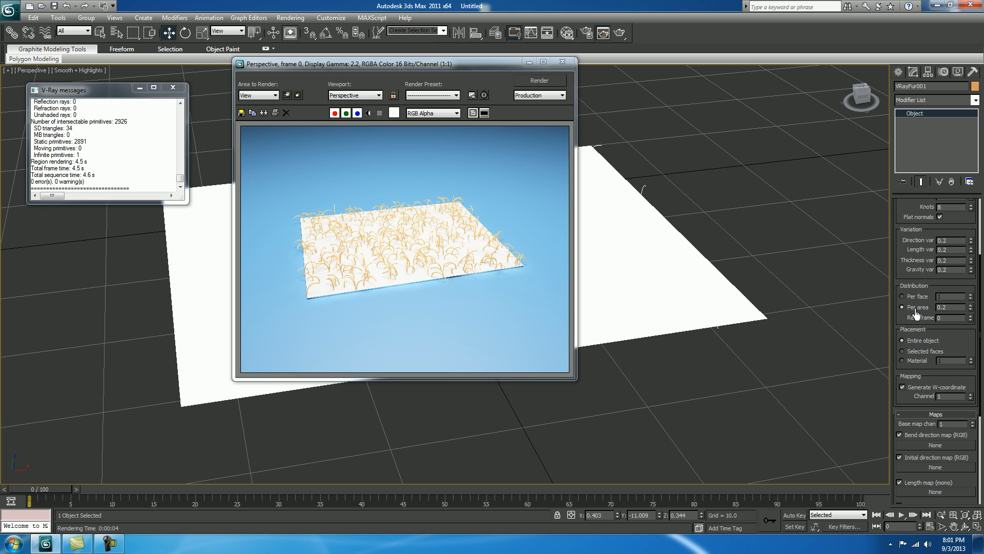
{"action": "triple_click", "coordinate": [949, 307]}
{"action": "type", "text": "3.5"}
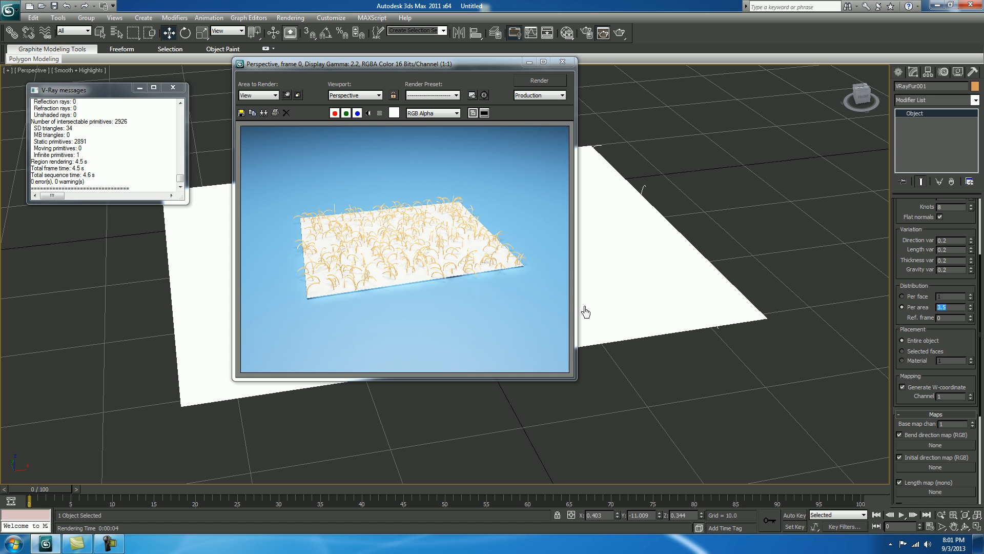
{"action": "left_click", "coordinate": [538, 80]}
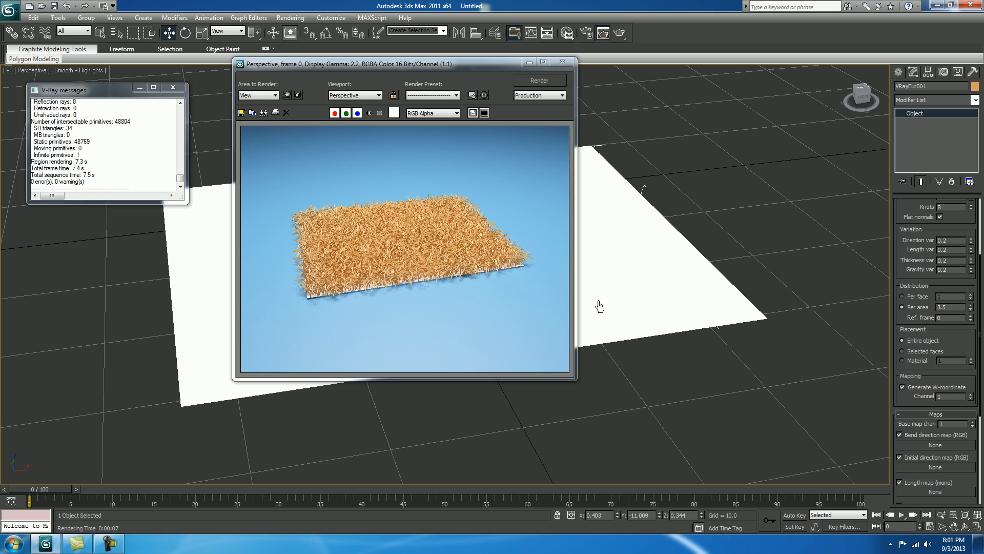
{"action": "mouse_move", "coordinate": [524, 268]}
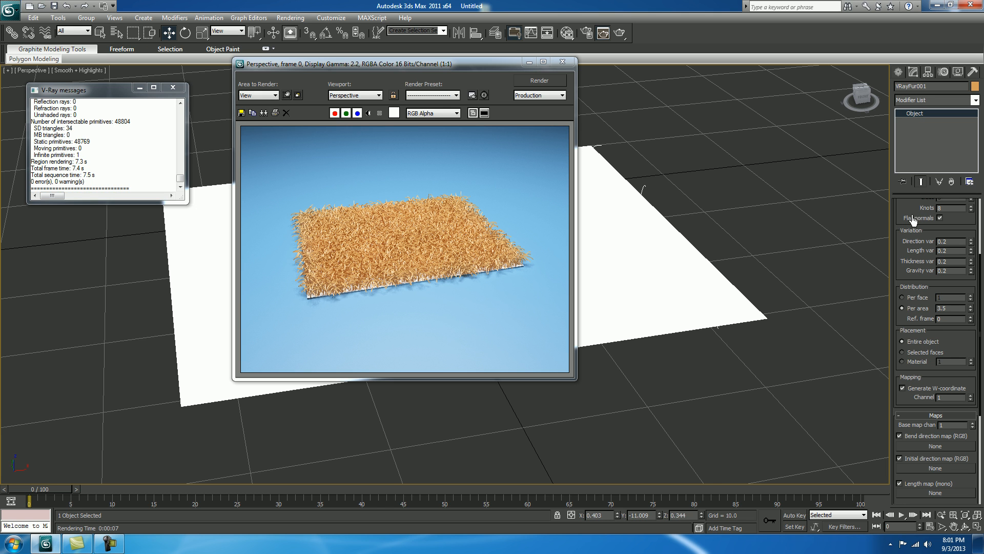
- Push the fur gravity to -3.483 and re-render the dense mat
{"action": "scroll", "scroll_direction": "up", "scroll_amount": 3}
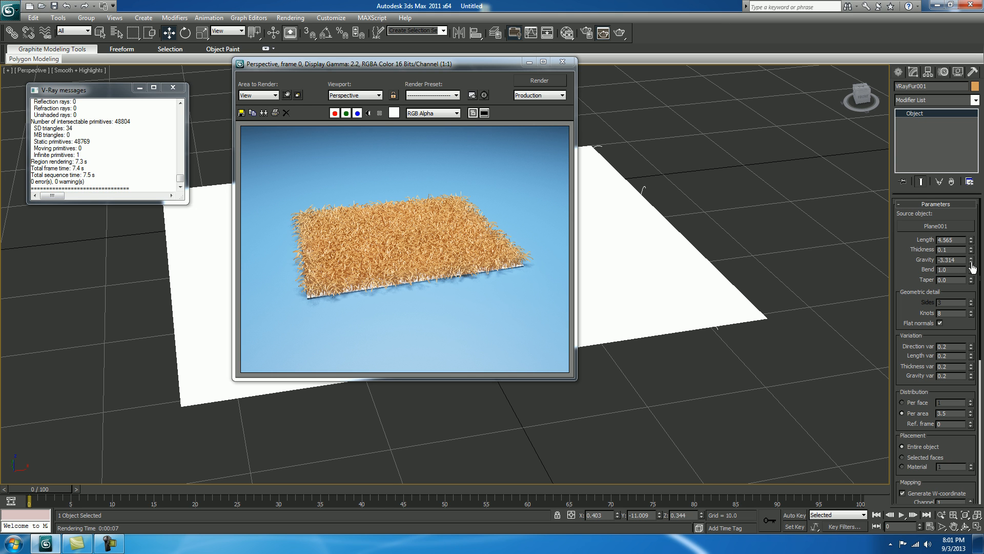
{"action": "left_click", "coordinate": [971, 261]}
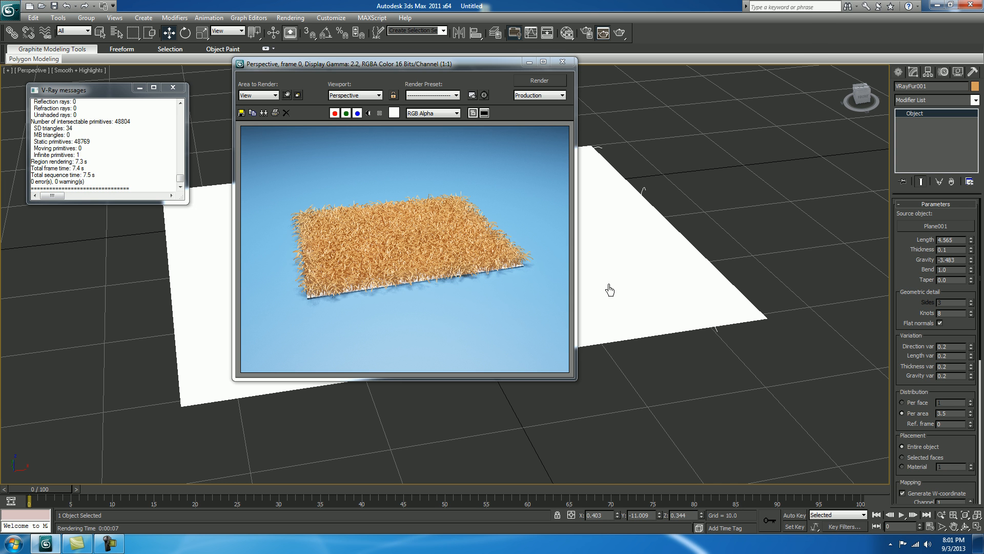
{"action": "left_click", "coordinate": [538, 80]}
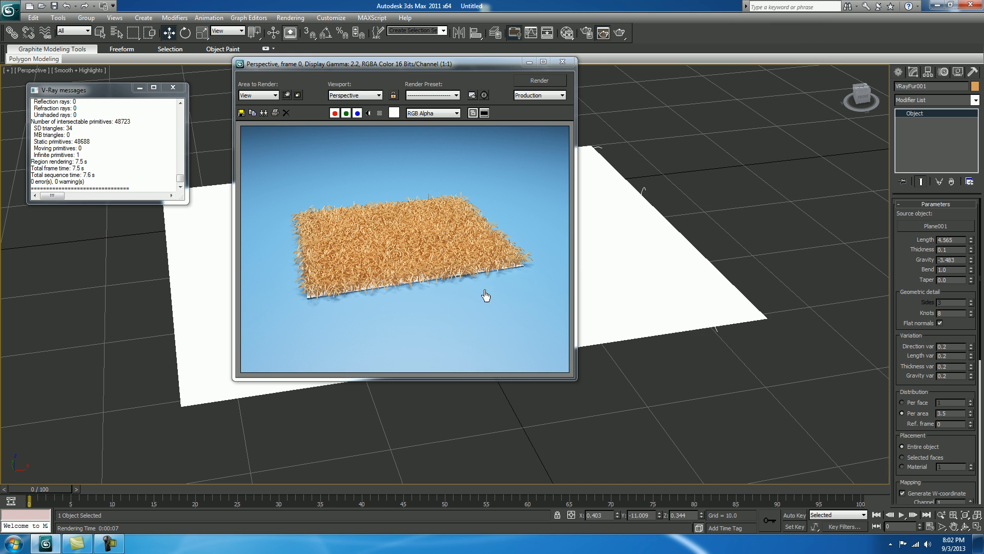
{"action": "mouse_move", "coordinate": [388, 289]}
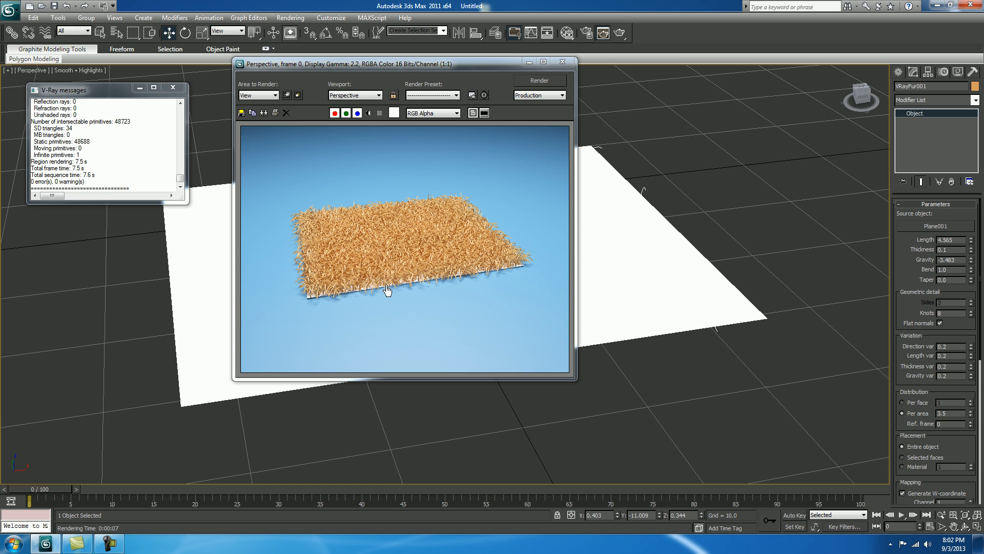
- Raise Per area density to 4.5, render a closer view, then close the frame buffer
{"action": "scroll", "scroll_direction": "down", "scroll_amount": 3}
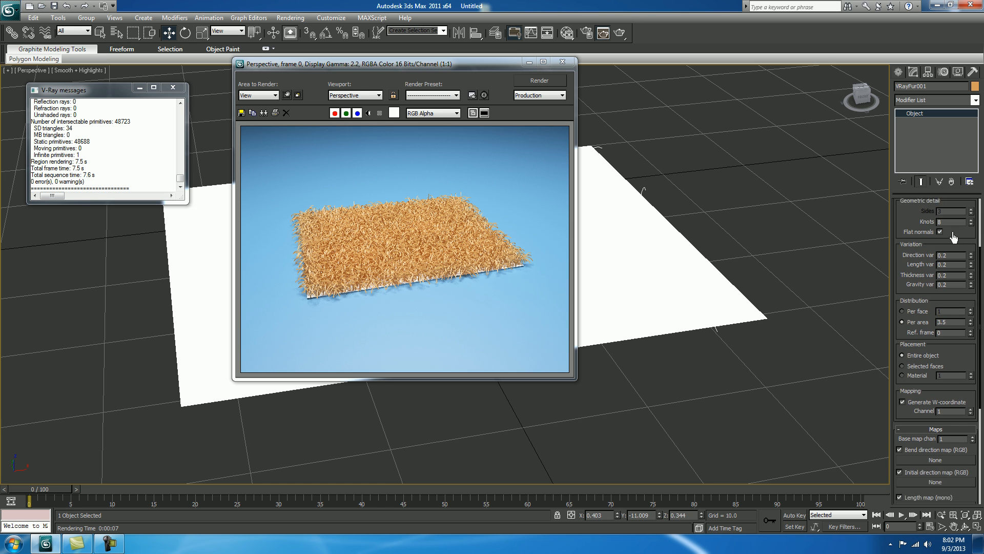
{"action": "scroll", "scroll_direction": "down", "scroll_amount": 3}
{"action": "type", "text": "4.5"}
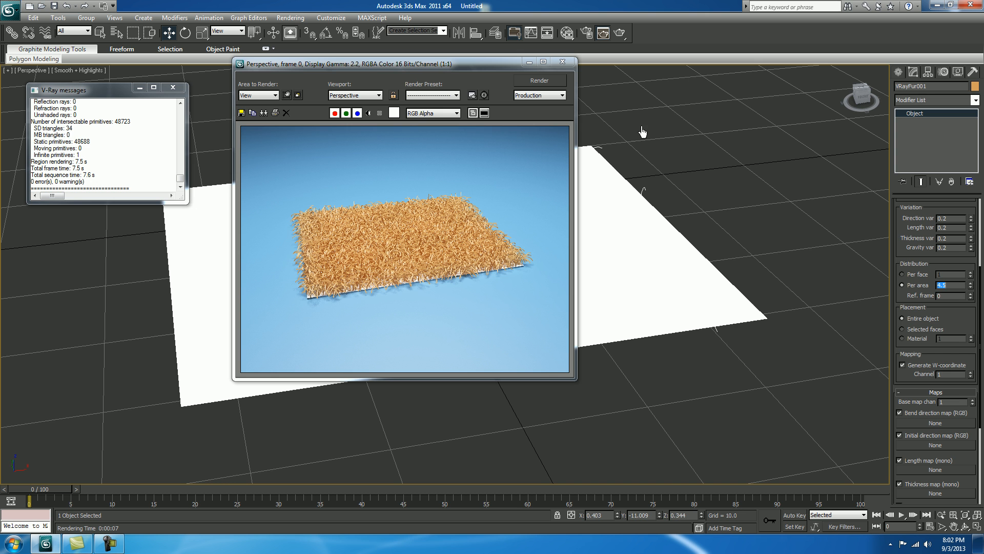
{"action": "left_click", "coordinate": [561, 62]}
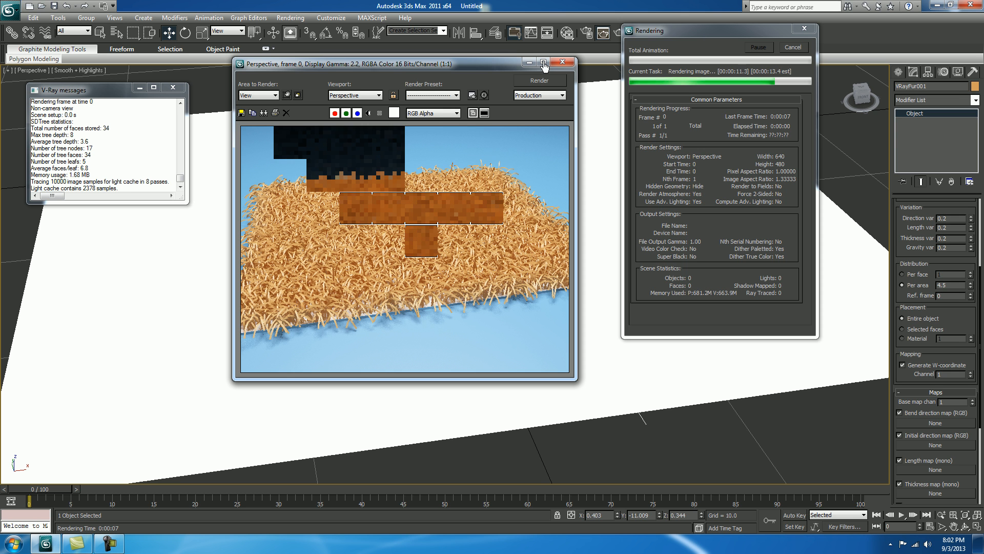
{"action": "left_click", "coordinate": [543, 62]}
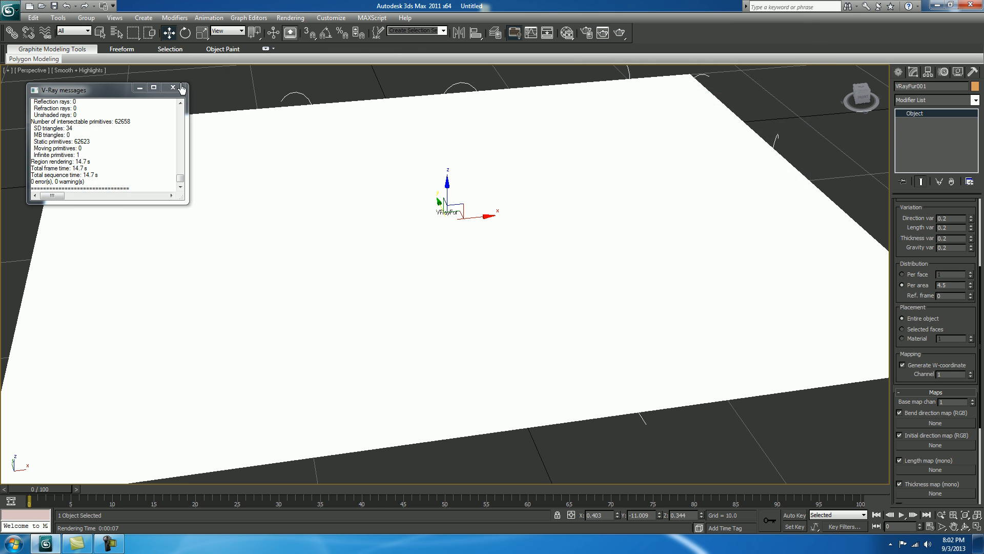
- Set Output Size to HDTV 1920×1080, run a full-size render, then close its window
{"action": "left_click", "coordinate": [182, 88]}
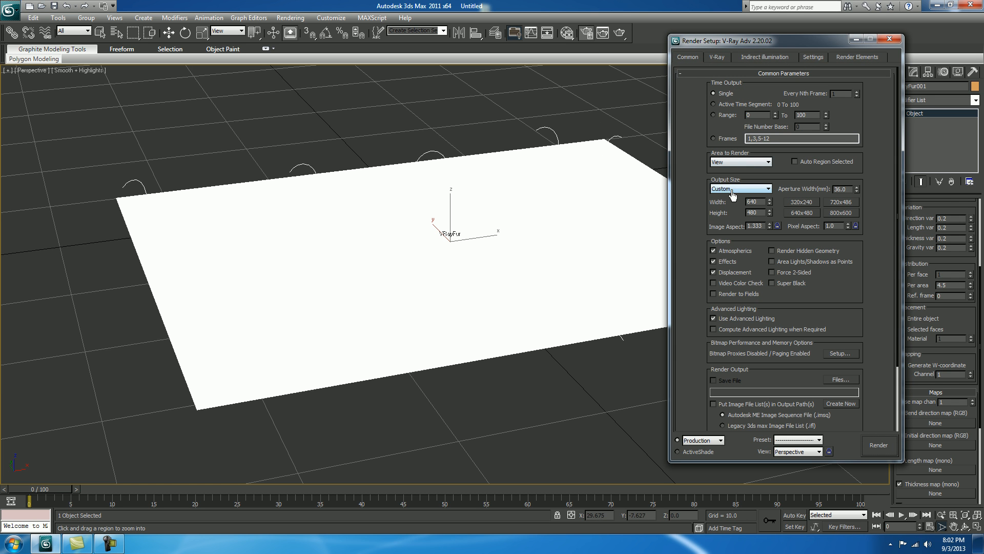
{"action": "left_click", "coordinate": [740, 188]}
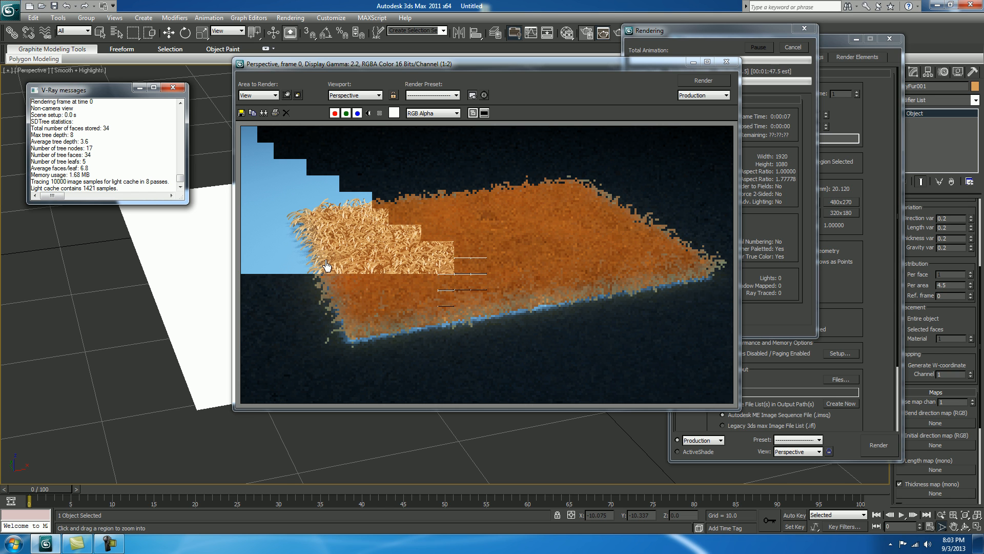
{"action": "mouse_move", "coordinate": [725, 222]}
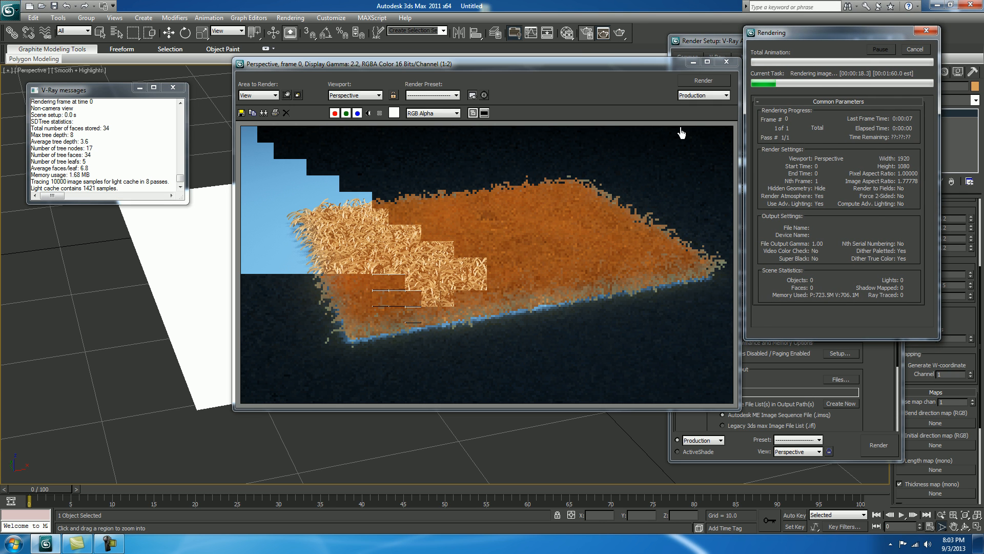
{"action": "mouse_move", "coordinate": [459, 325]}
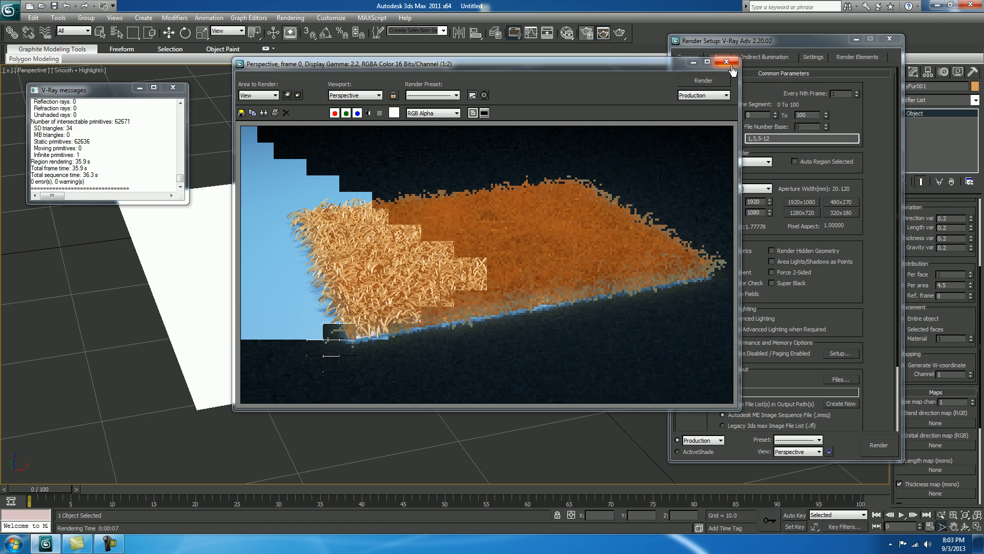
{"action": "left_click", "coordinate": [726, 61]}
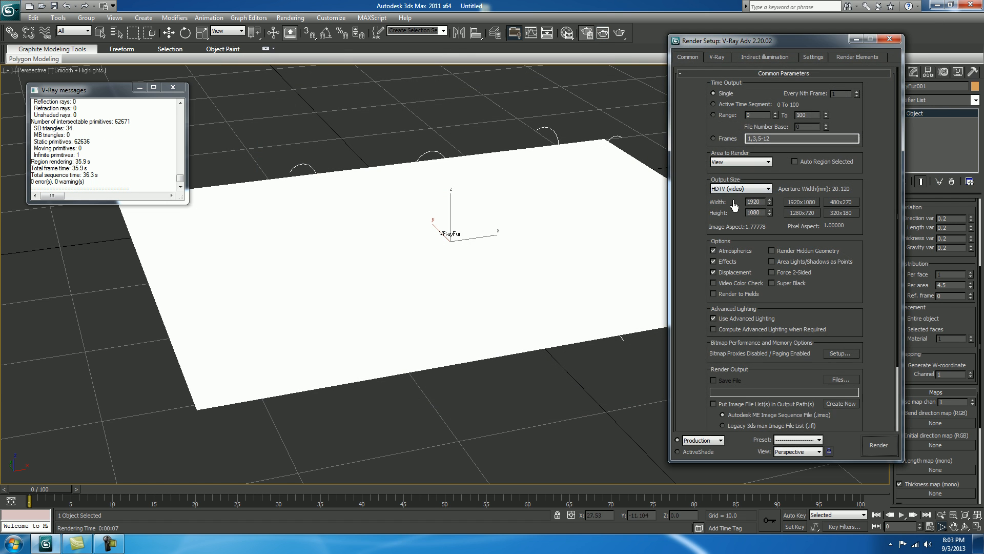
- Return Output Size to Custom 640×480 and re-render the fur mat
{"action": "left_click", "coordinate": [740, 189]}
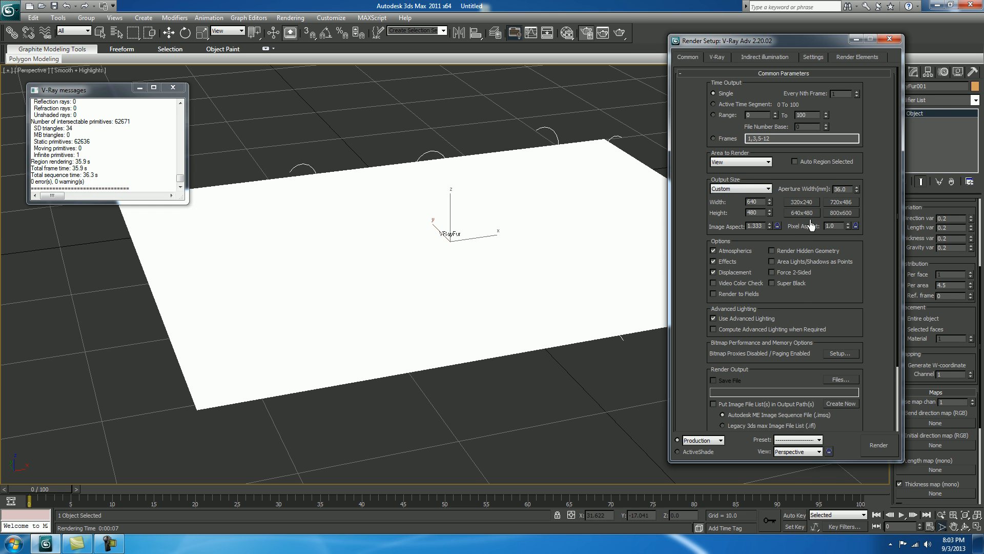
{"action": "left_click", "coordinate": [879, 444]}
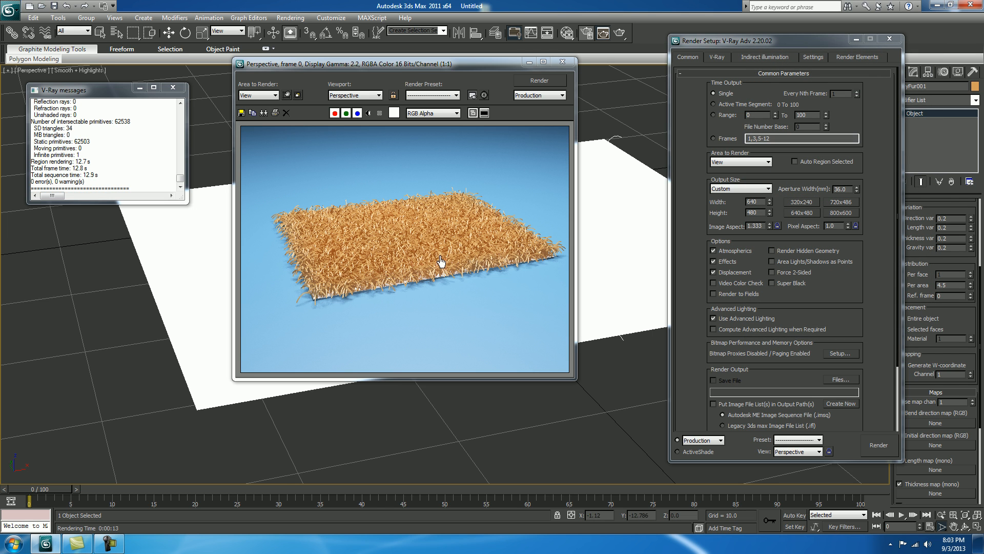
{"action": "mouse_move", "coordinate": [478, 284]}
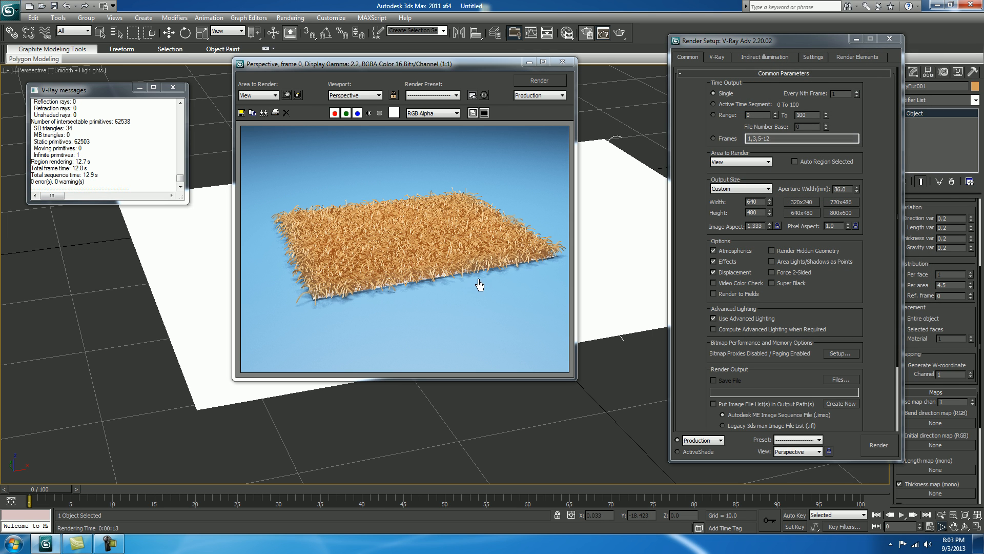